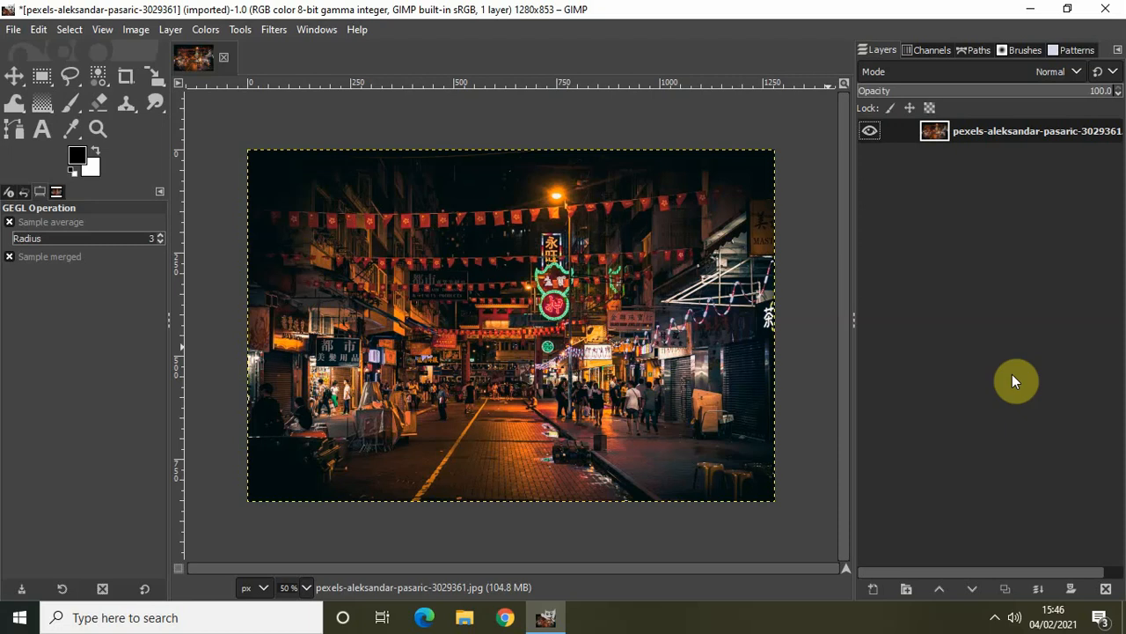
{"action": "mouse_move", "coordinate": [919, 374]}
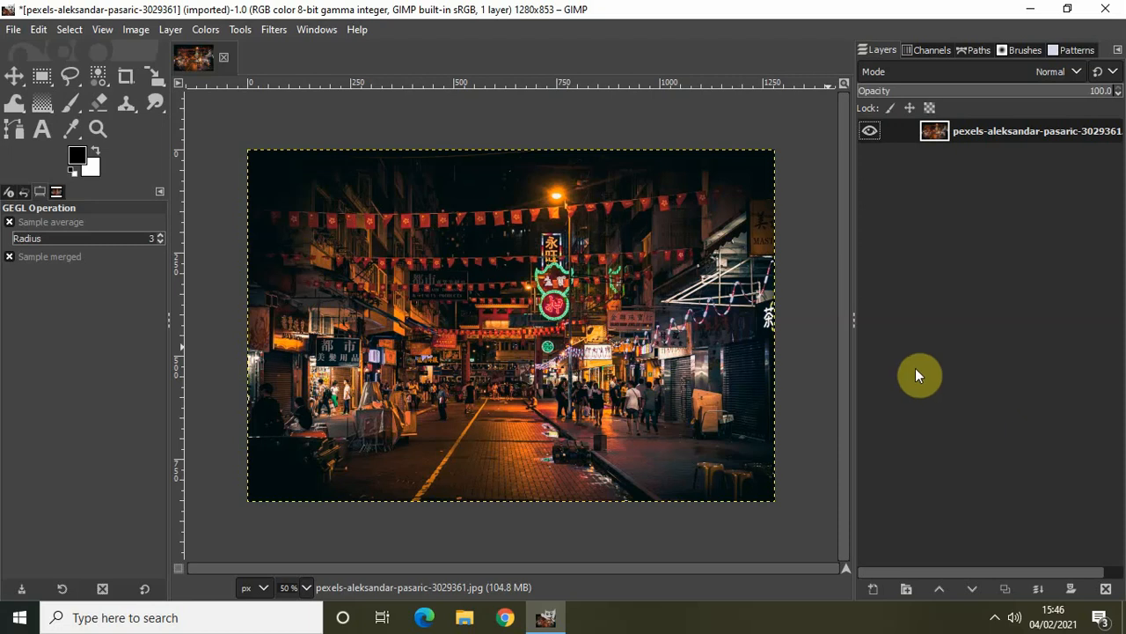
{"action": "mouse_move", "coordinate": [704, 316]}
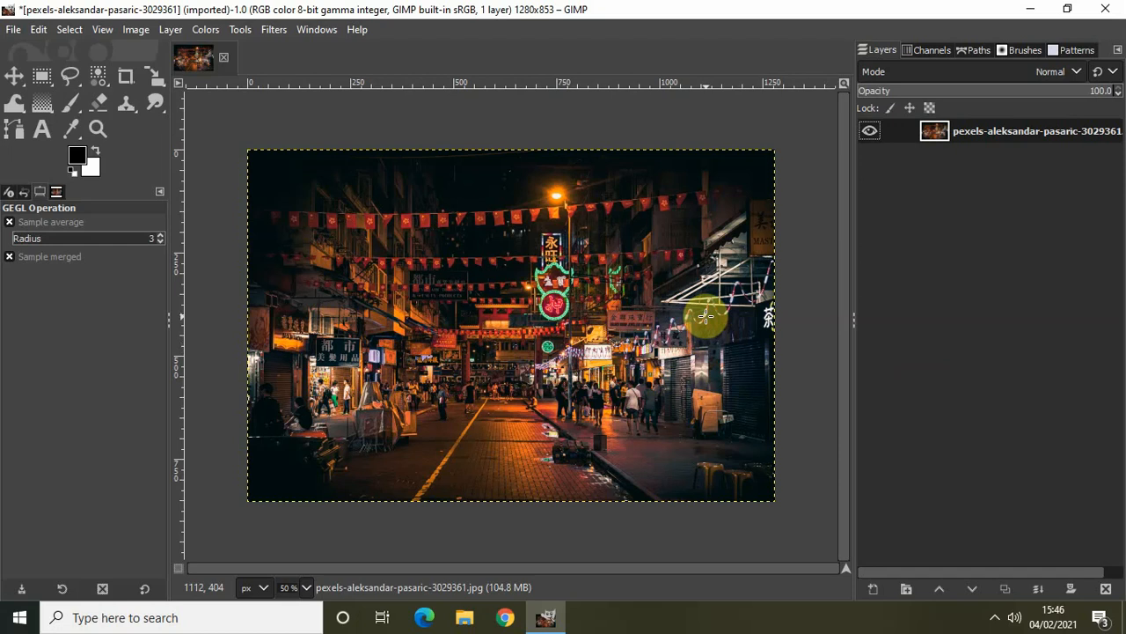
{"action": "mouse_move", "coordinate": [897, 289]}
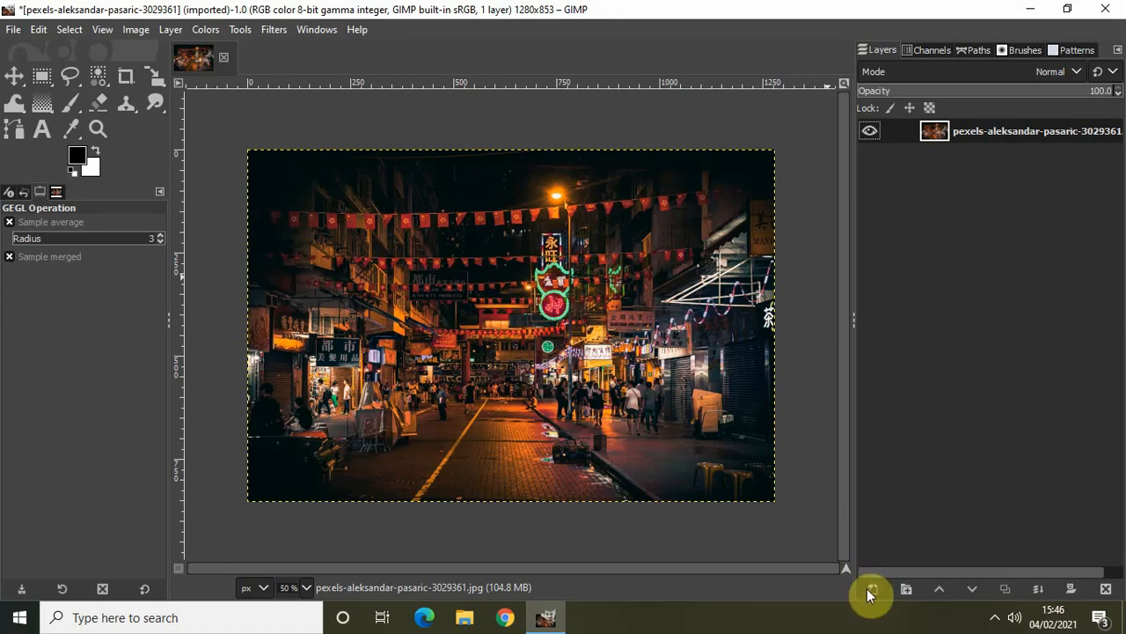
{"action": "mouse_move", "coordinate": [871, 587]}
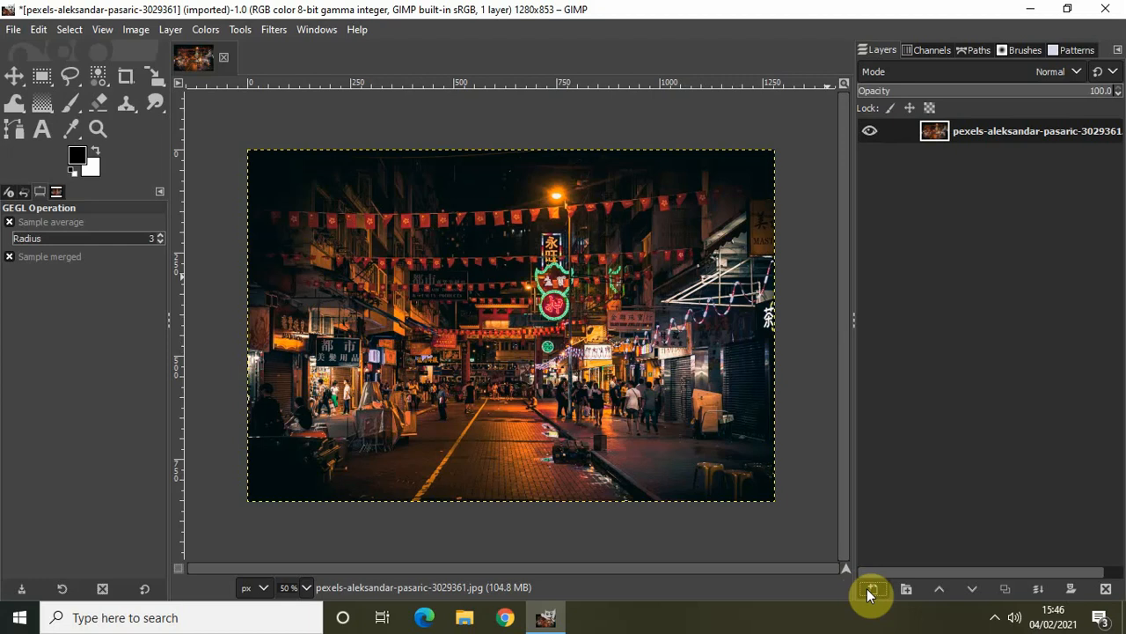
- Add a new transparent layer above the photo and fill it with solid black
{"action": "left_click", "coordinate": [871, 588]}
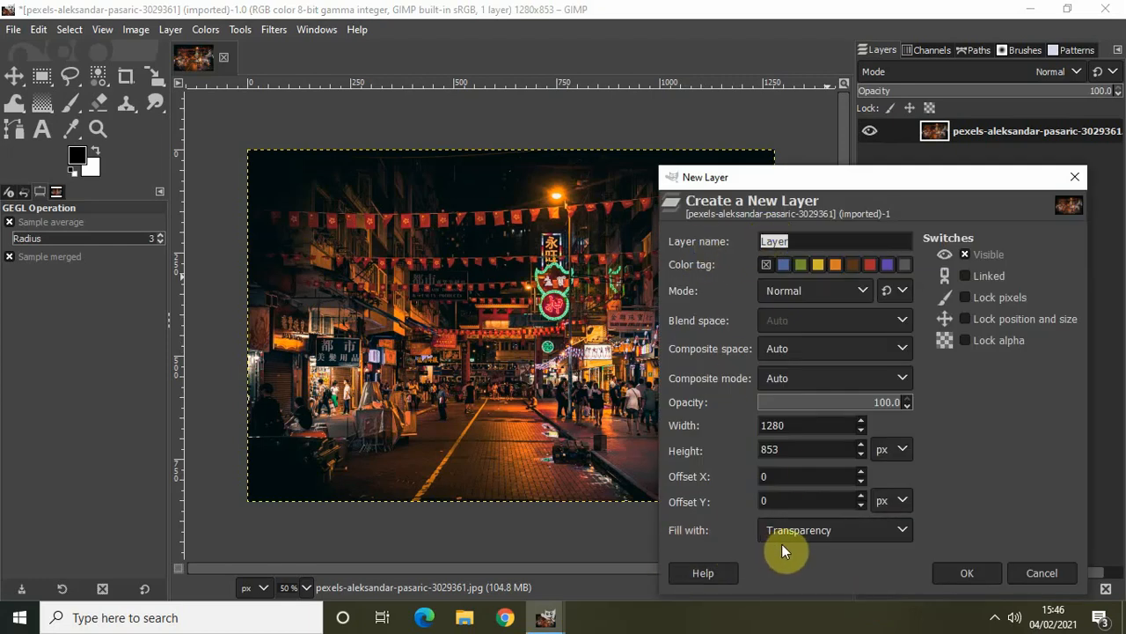
{"action": "left_click", "coordinate": [968, 572]}
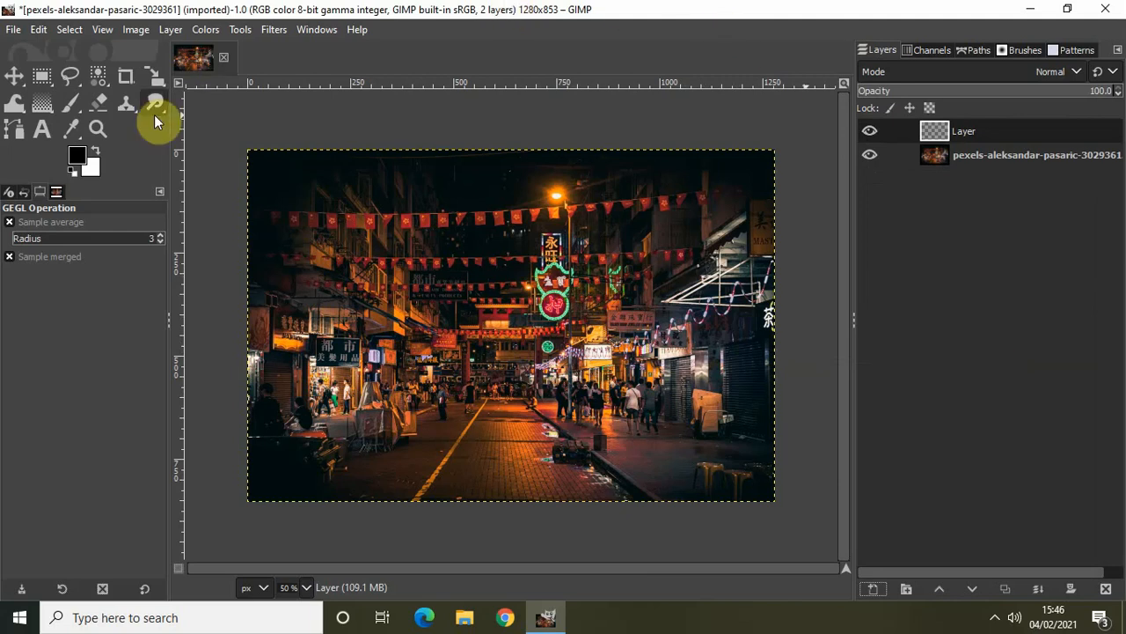
{"action": "mouse_move", "coordinate": [97, 169]}
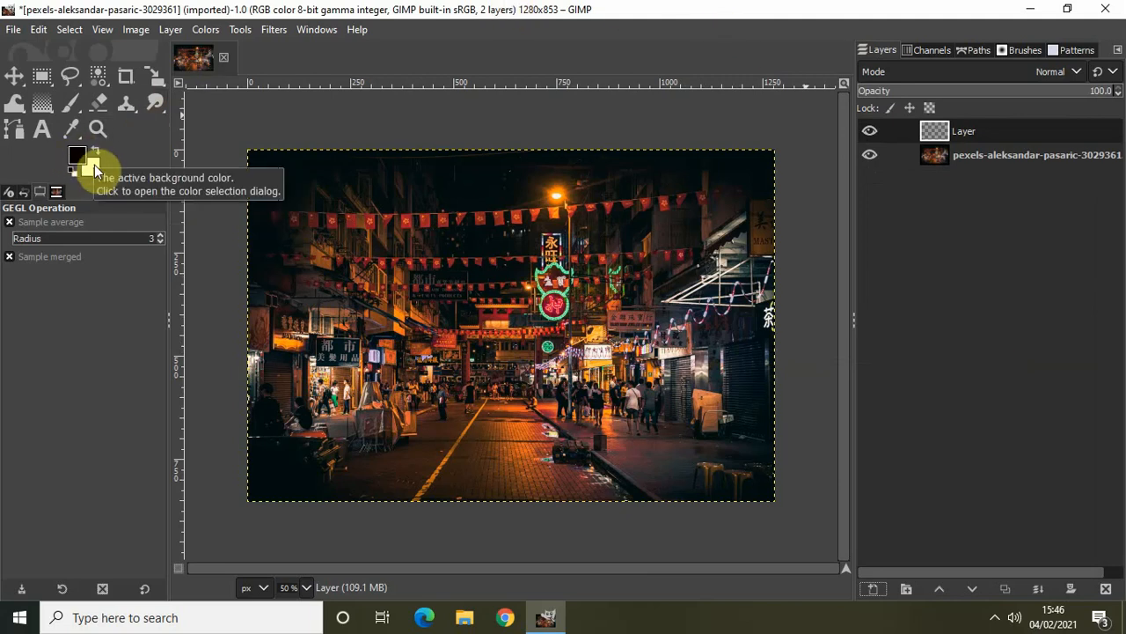
{"action": "left_click", "coordinate": [39, 29]}
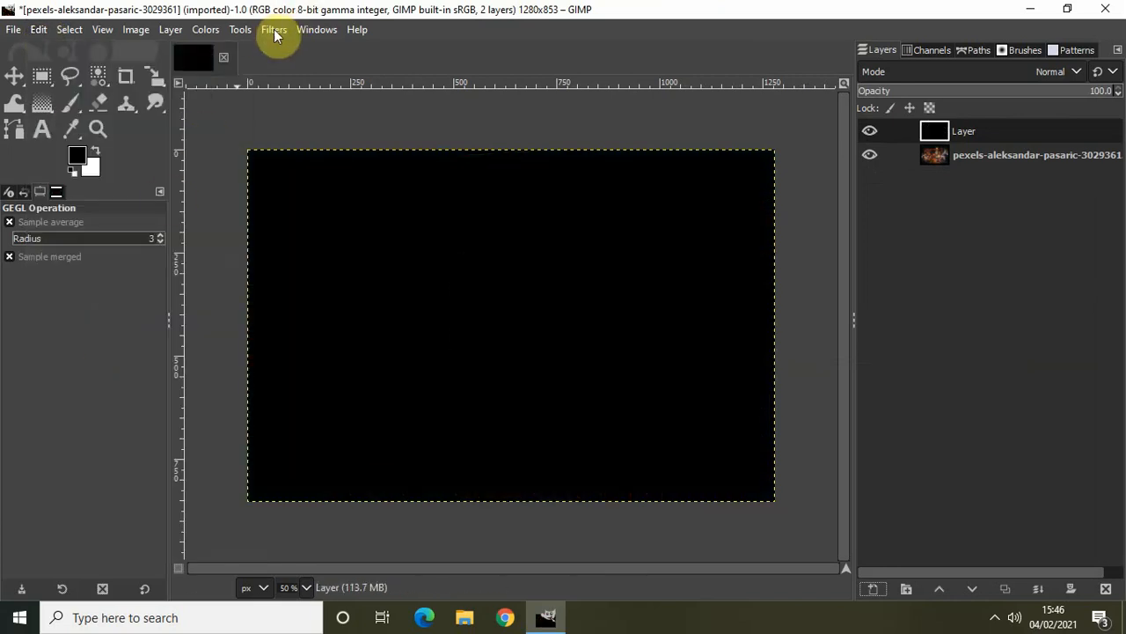
- Apply HSV Noise with Dulling 8 and Value 1.000 to the black layer
{"action": "left_click", "coordinate": [274, 28]}
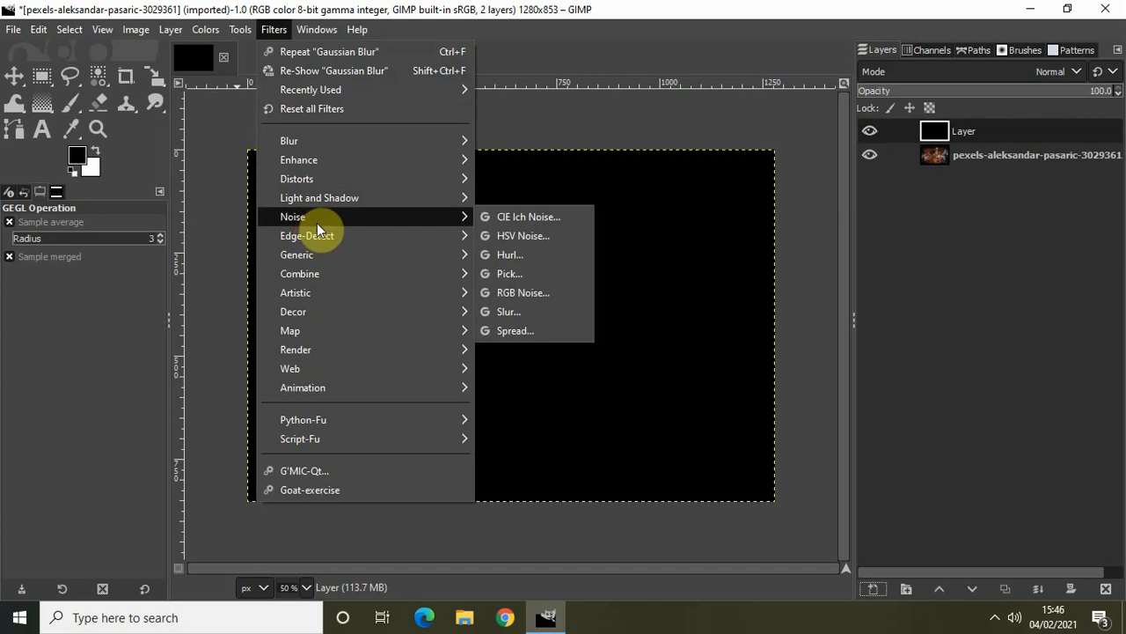
{"action": "mouse_move", "coordinate": [535, 236]}
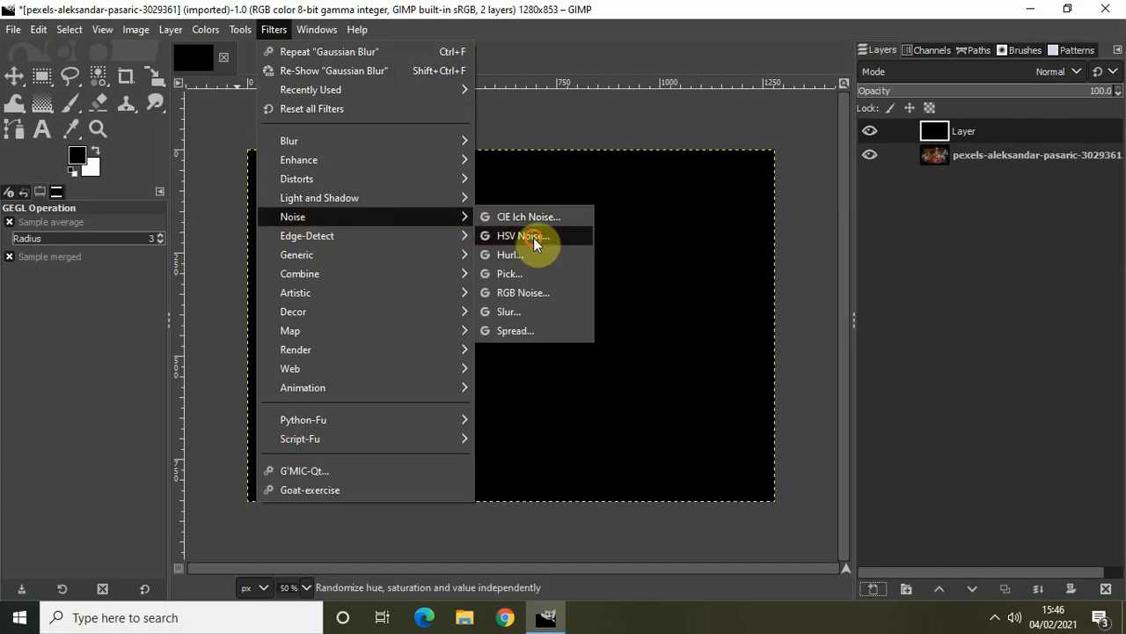
{"action": "left_click", "coordinate": [520, 235]}
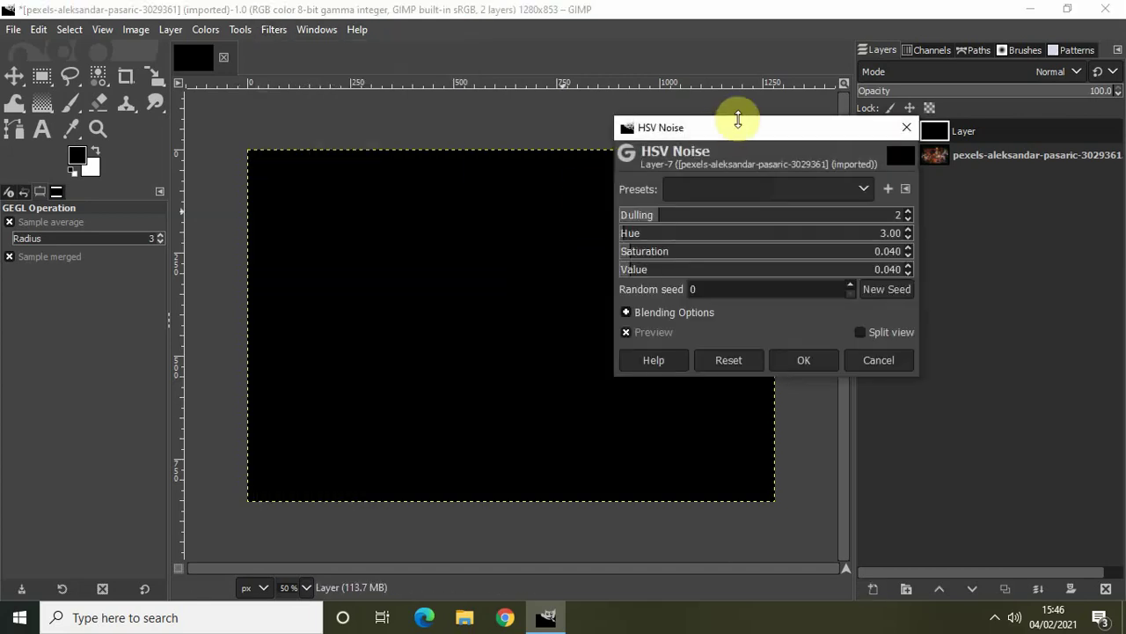
{"action": "left_click_drag", "start_coordinate": [738, 127], "coordinate": [792, 127]}
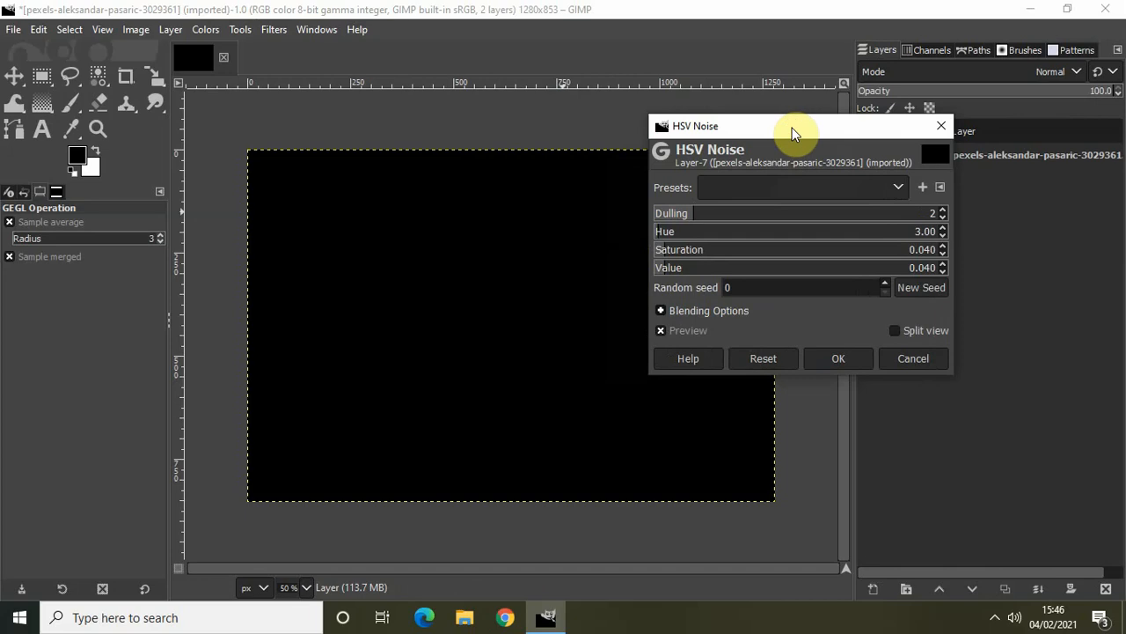
{"action": "mouse_move", "coordinate": [680, 282]}
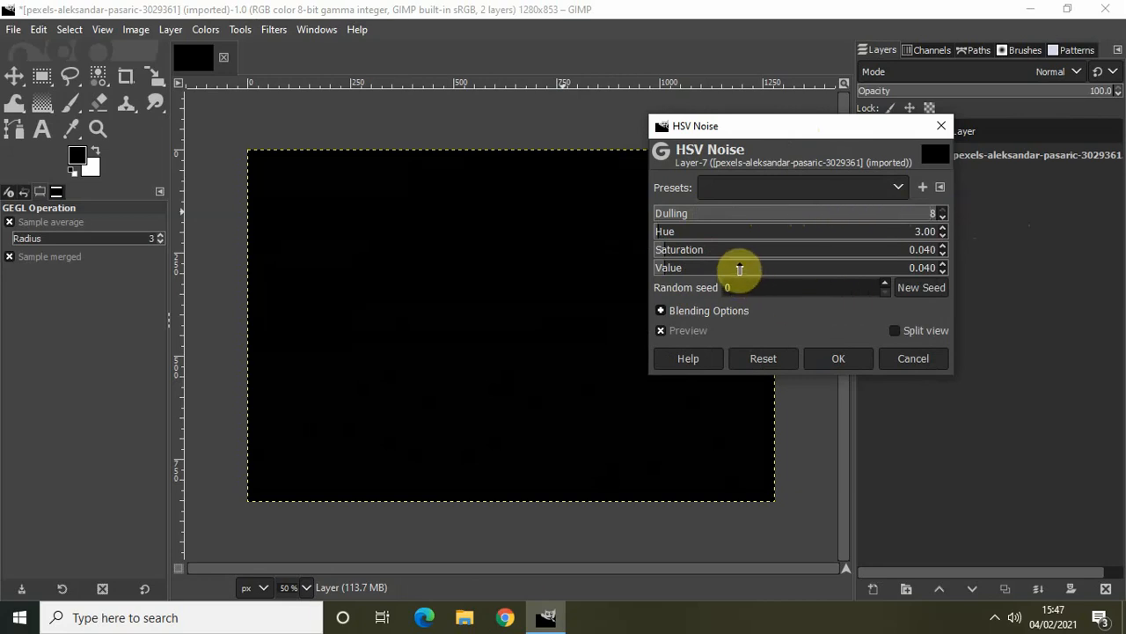
{"action": "left_click_drag", "start_coordinate": [739, 267], "coordinate": [806, 268]}
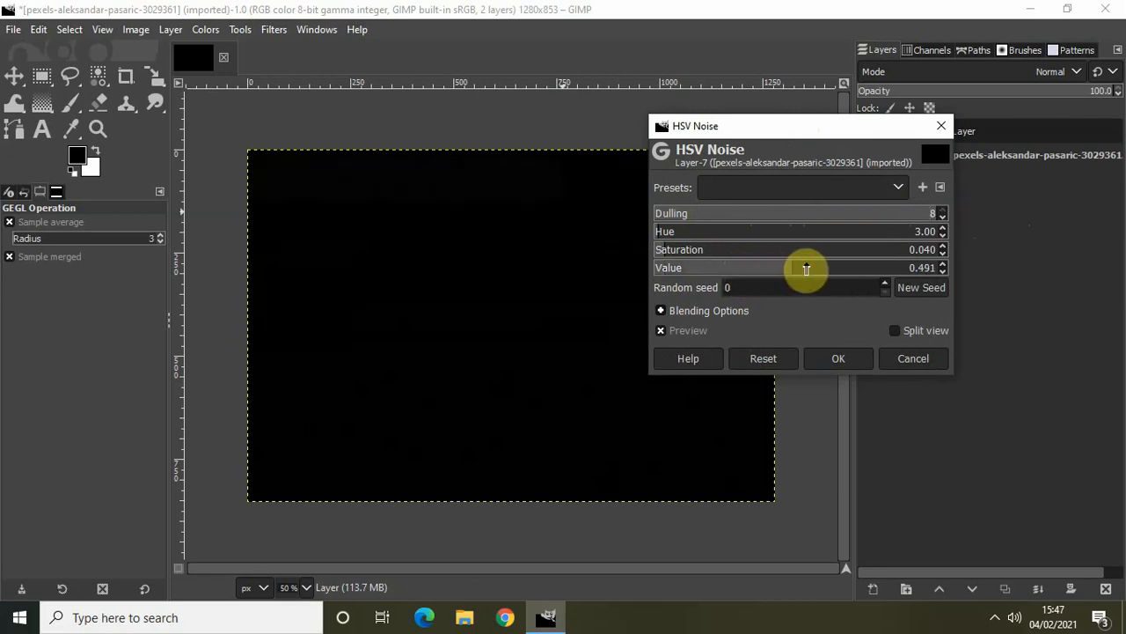
{"action": "left_click_drag", "start_coordinate": [806, 268], "coordinate": [941, 267]}
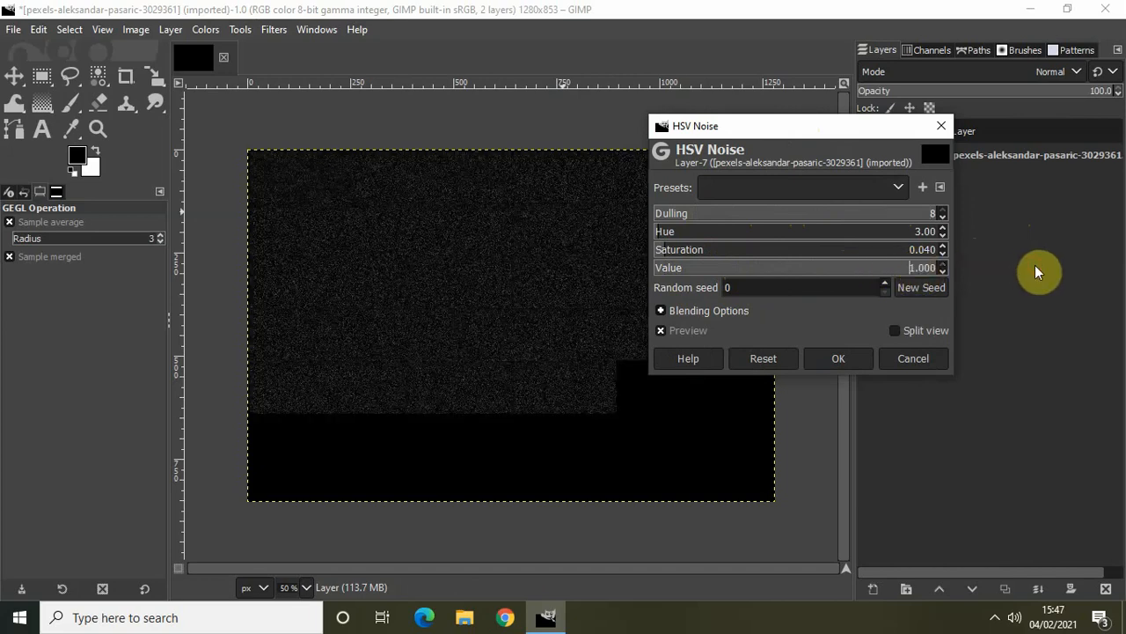
{"action": "left_click", "coordinate": [837, 357]}
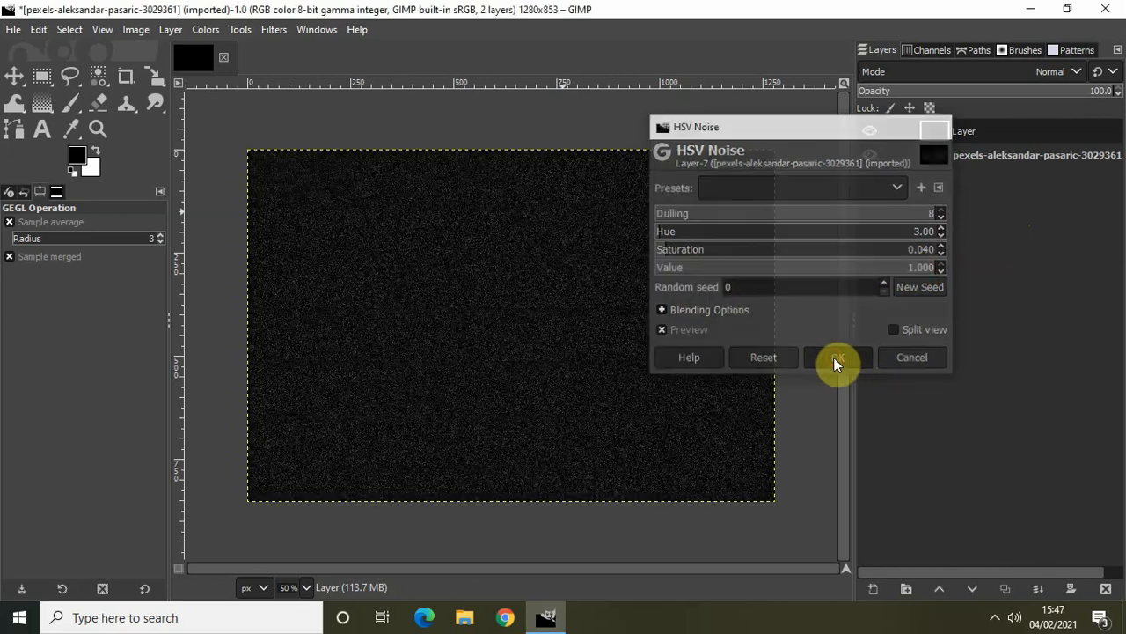
{"action": "left_click", "coordinate": [838, 358]}
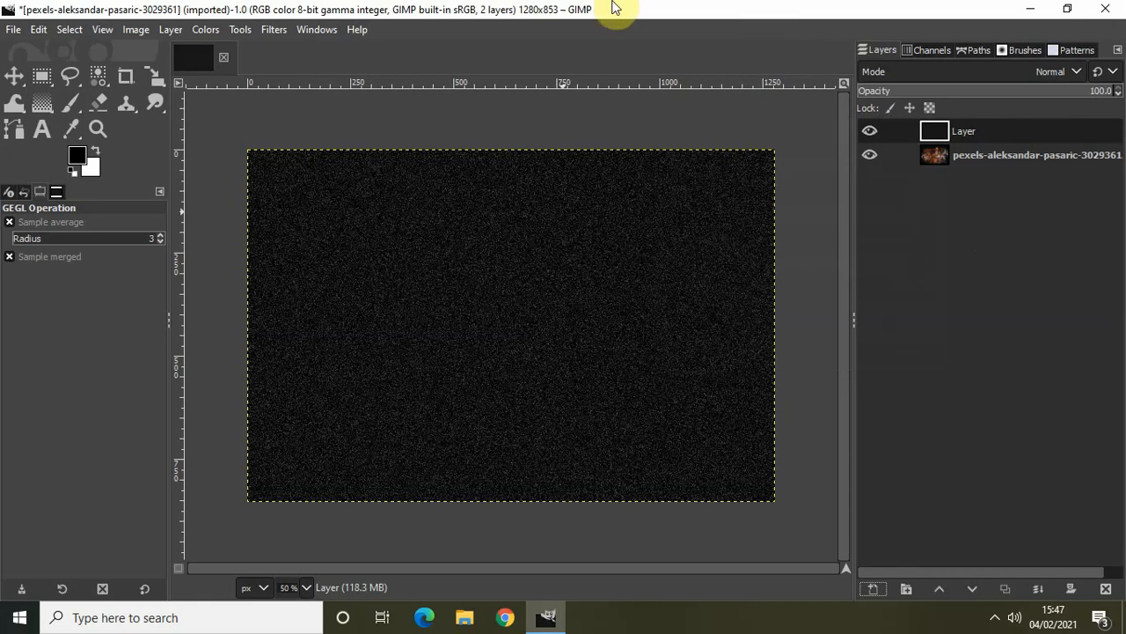
- Soften the noise with a Gaussian Blur of size 1.00 in X and Y
{"action": "left_click", "coordinate": [275, 28]}
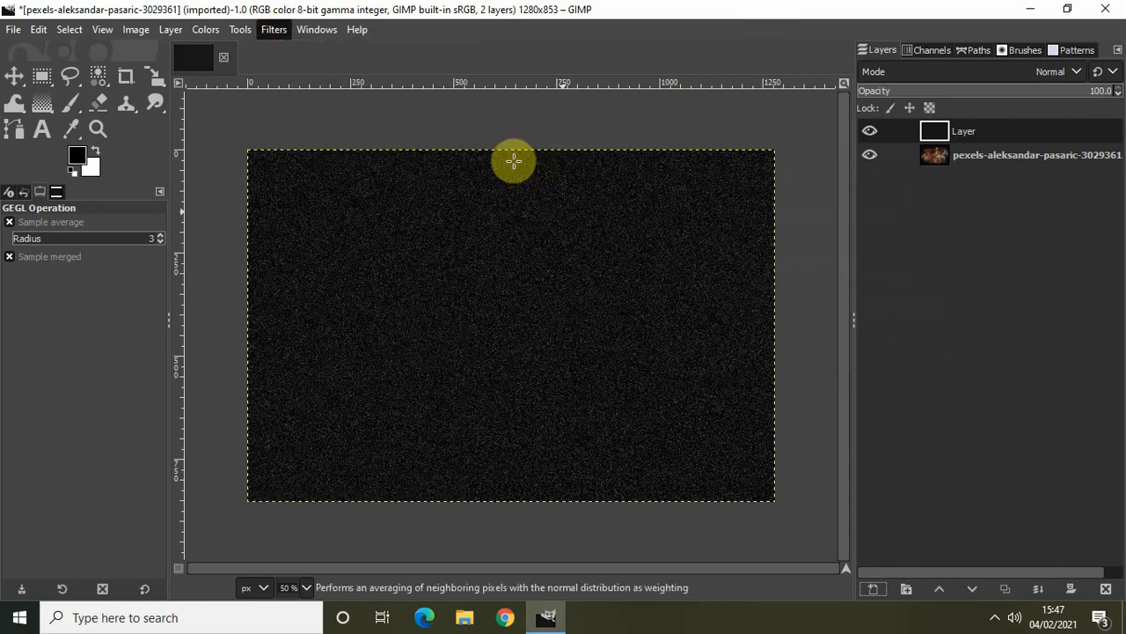
{"action": "left_click", "coordinate": [273, 28]}
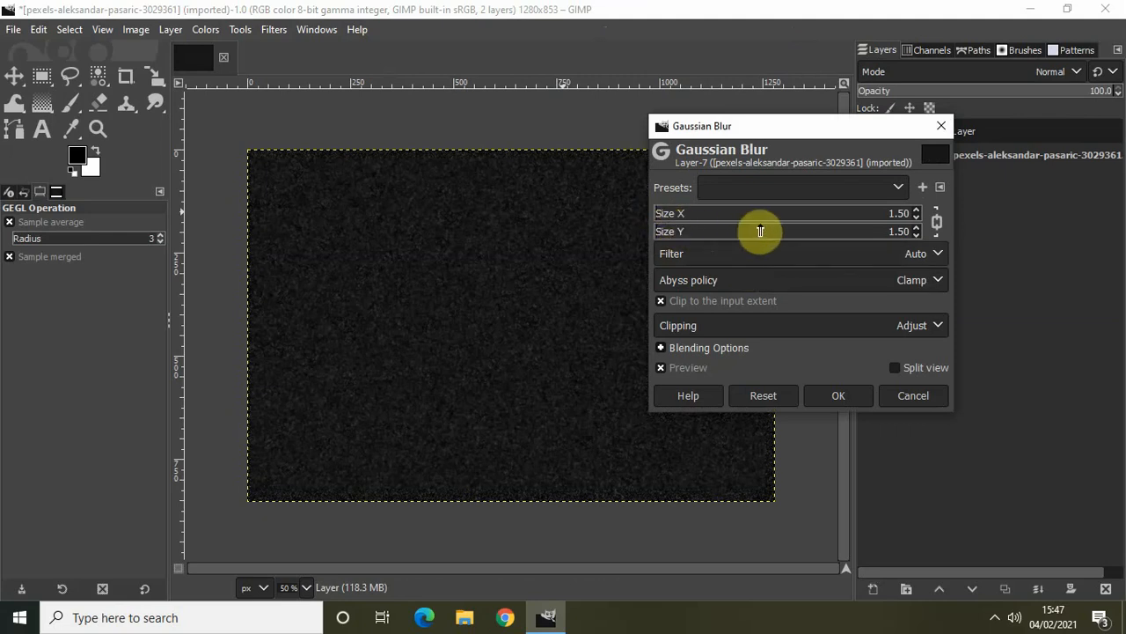
{"action": "left_click_drag", "start_coordinate": [760, 213], "coordinate": [907, 213]}
{"action": "type", "text": "1"}
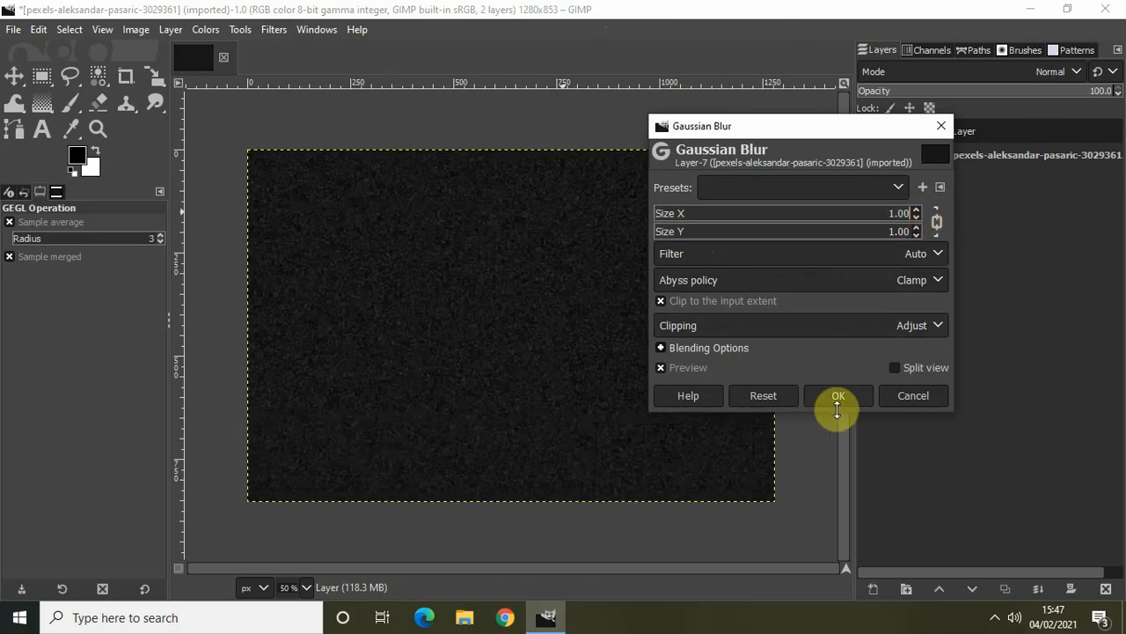
{"action": "left_click", "coordinate": [838, 394]}
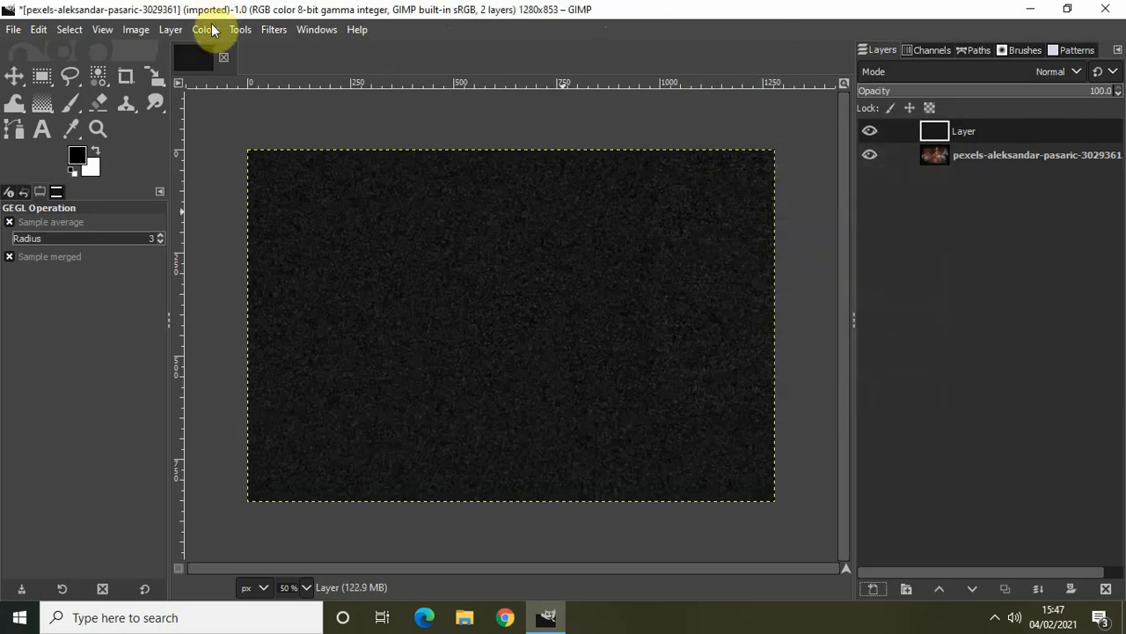
- In Levels, drop the white input point to about 56 to brighten the noise
{"action": "left_click", "coordinate": [195, 29]}
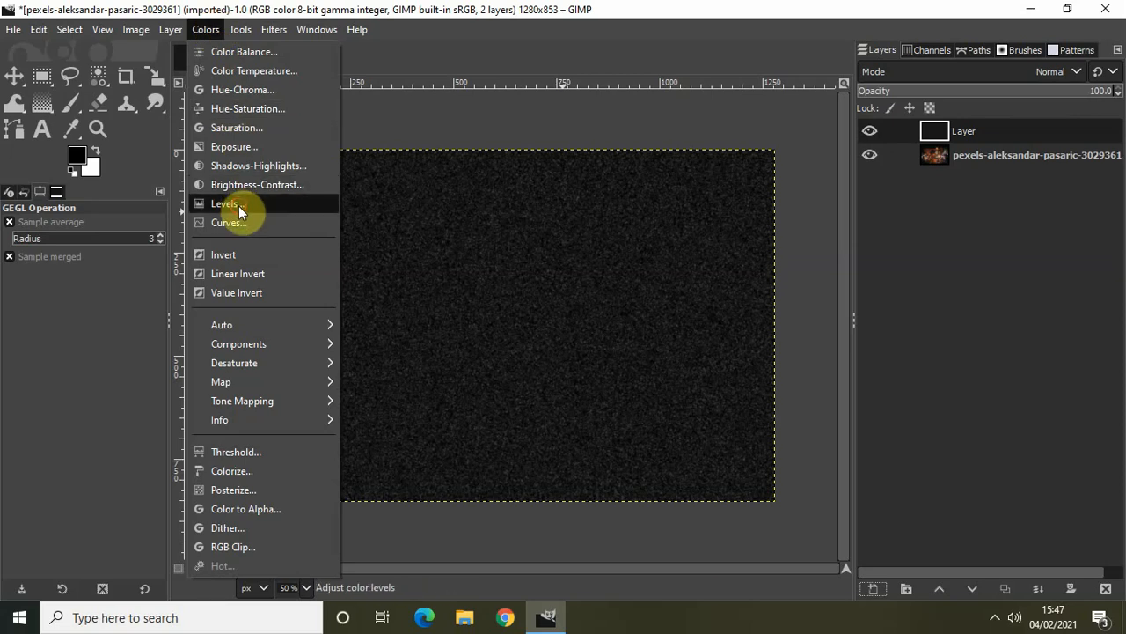
{"action": "left_click", "coordinate": [223, 204]}
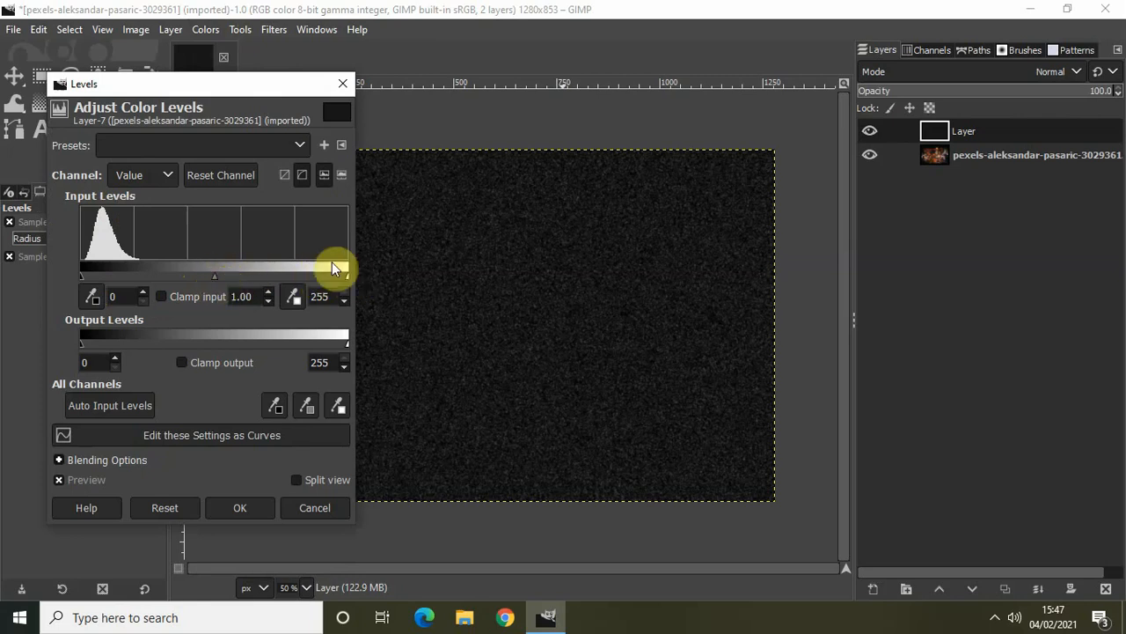
{"action": "left_click_drag", "start_coordinate": [345, 274], "coordinate": [345, 276]}
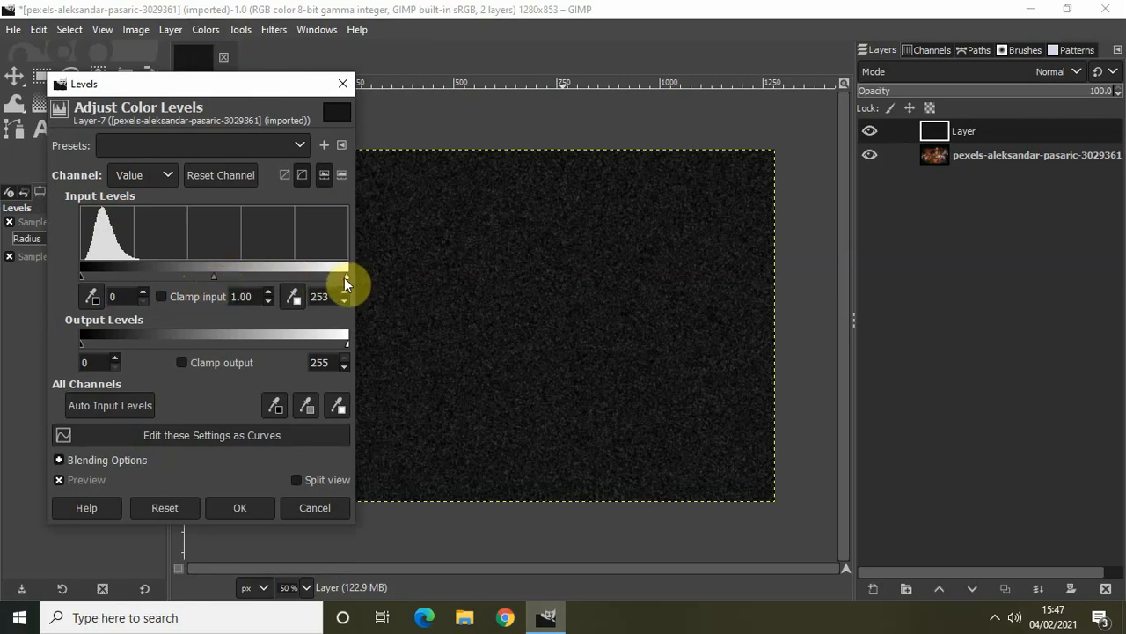
{"action": "left_click_drag", "start_coordinate": [343, 275], "coordinate": [241, 275]}
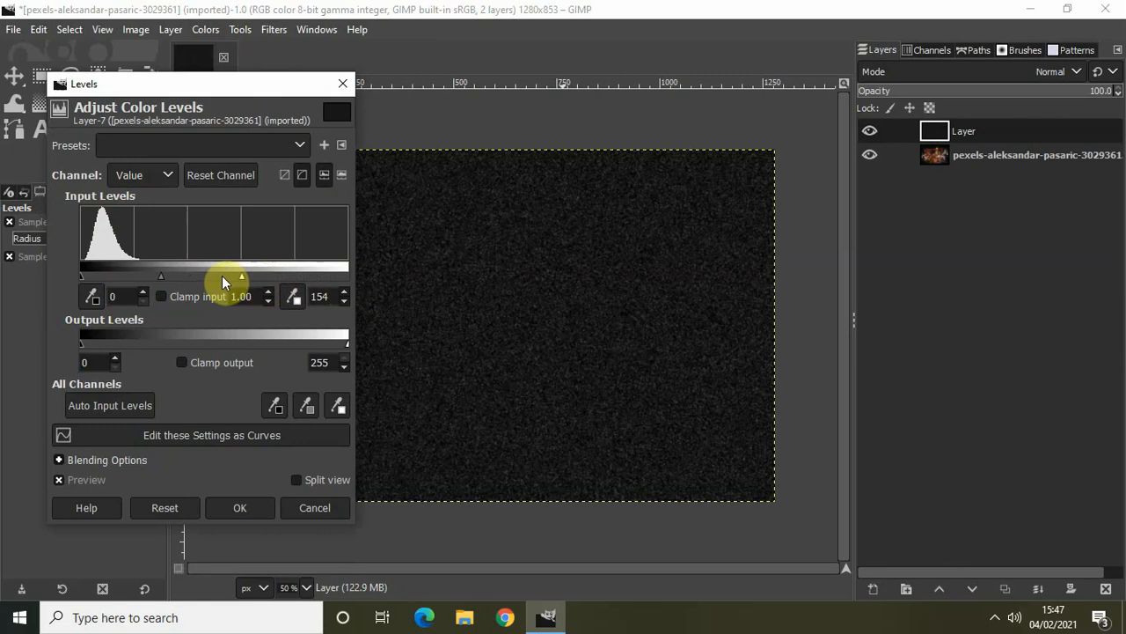
{"action": "left_click_drag", "start_coordinate": [241, 274], "coordinate": [129, 275]}
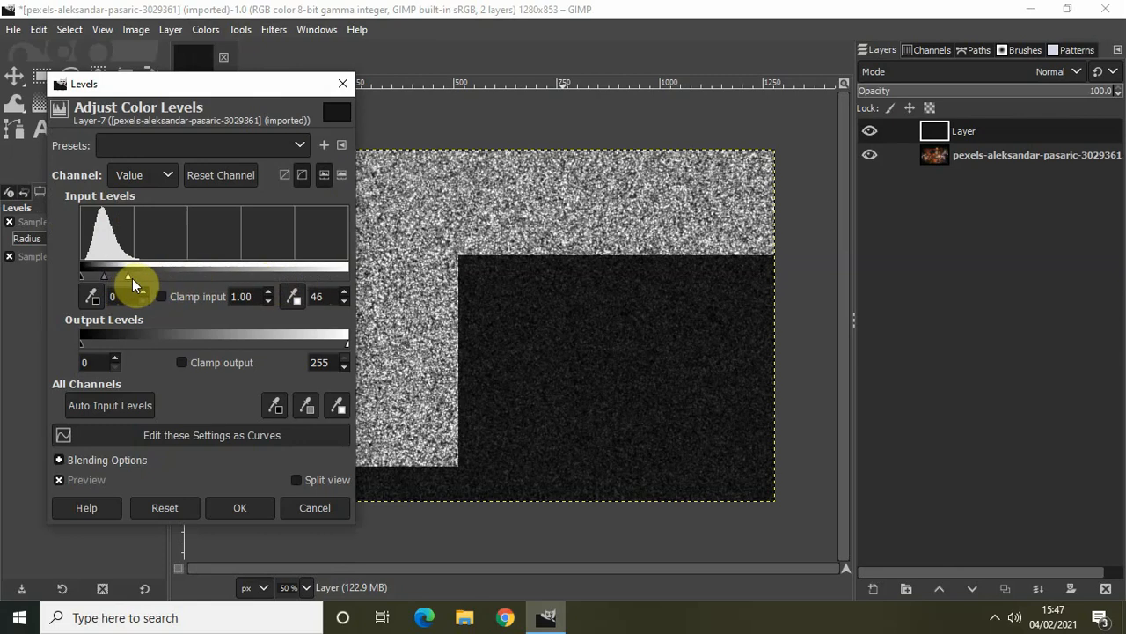
{"action": "left_click_drag", "start_coordinate": [126, 276], "coordinate": [142, 276]}
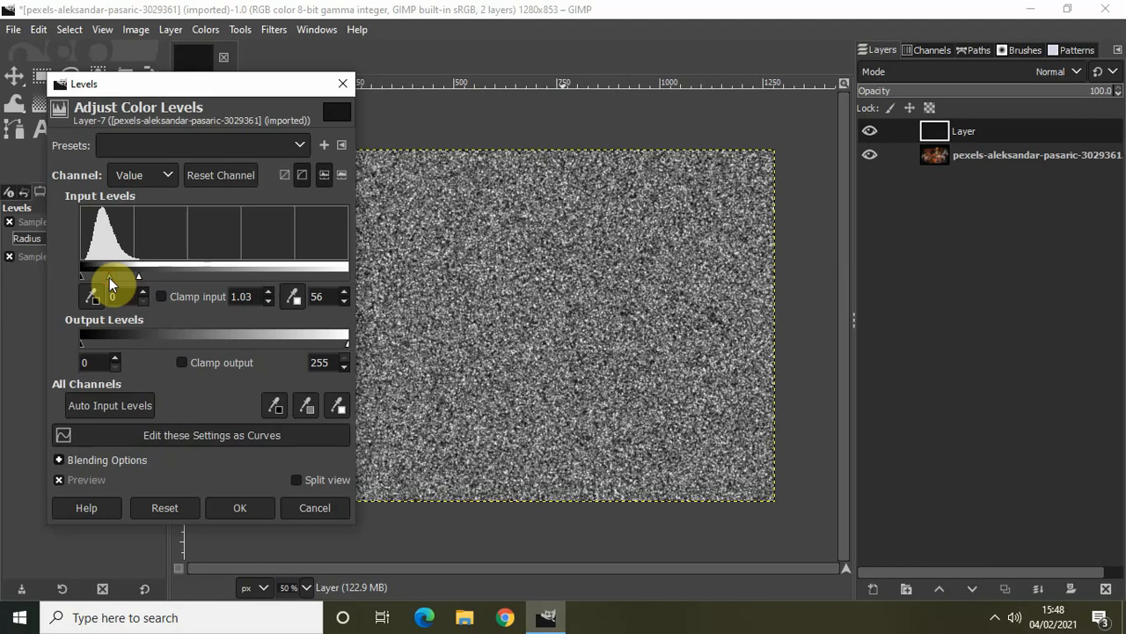
- Lower gamma to about 0.13 leaving sparse white specks, and apply the Levels adjustment
{"action": "left_click_drag", "start_coordinate": [113, 276], "coordinate": [137, 277]}
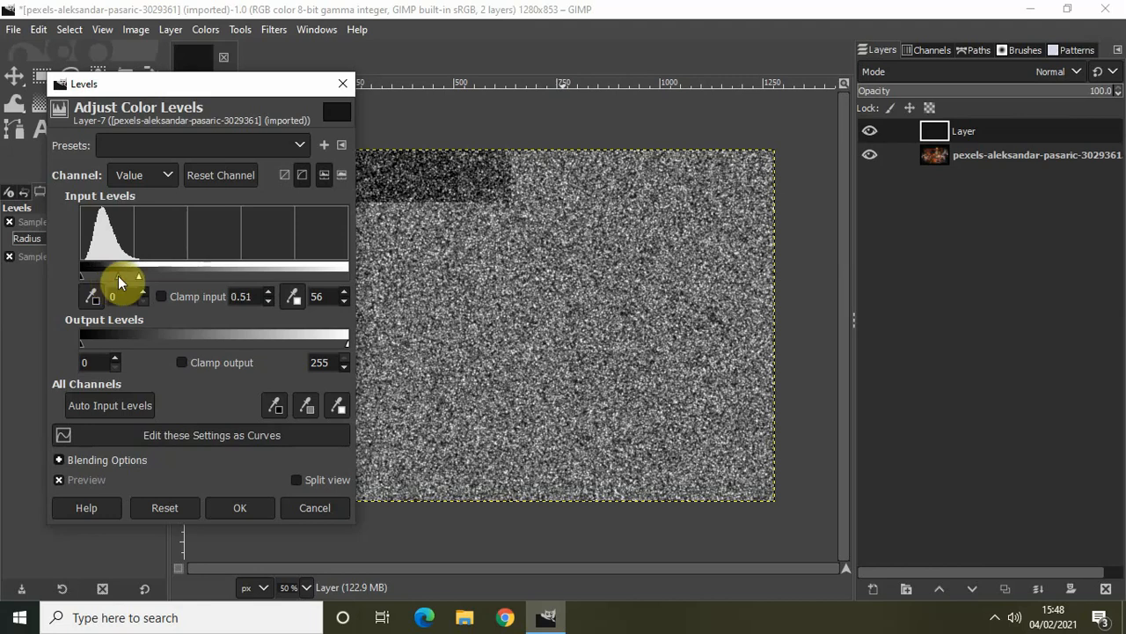
{"action": "left_click_drag", "start_coordinate": [119, 280], "coordinate": [137, 280]}
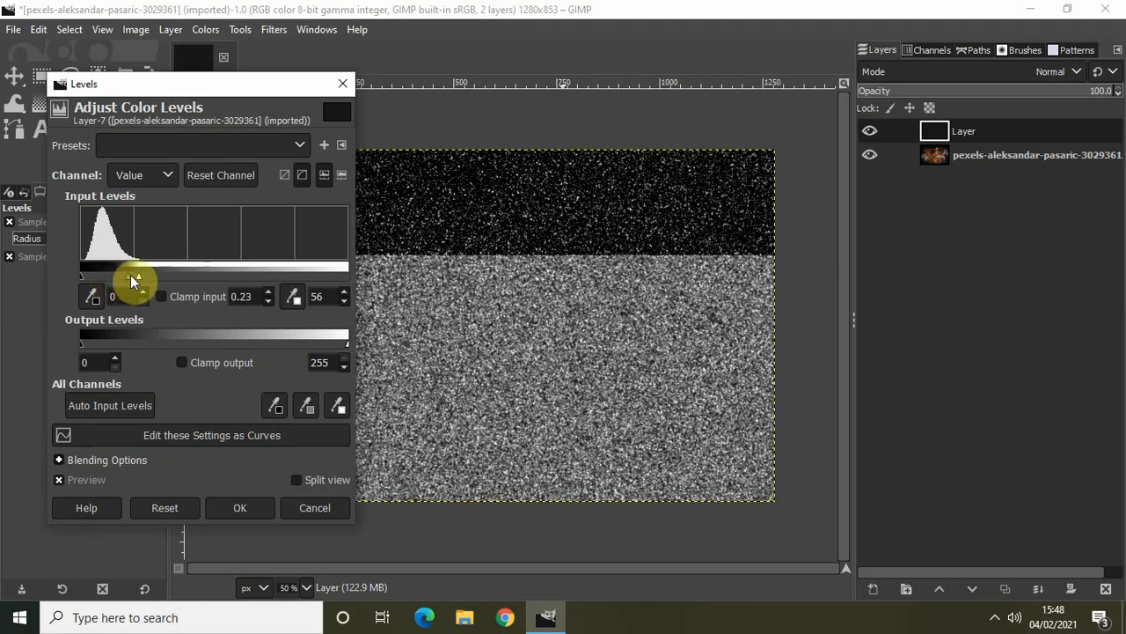
{"action": "left_click_drag", "start_coordinate": [141, 280], "coordinate": [130, 280]}
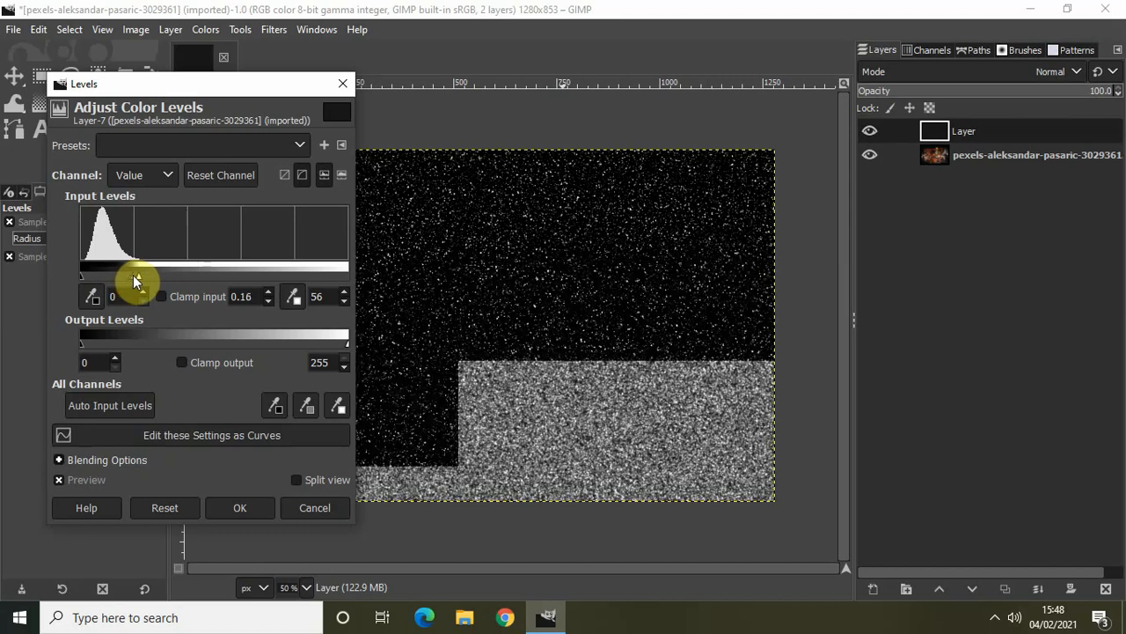
{"action": "left_click_drag", "start_coordinate": [140, 273], "coordinate": [137, 273]}
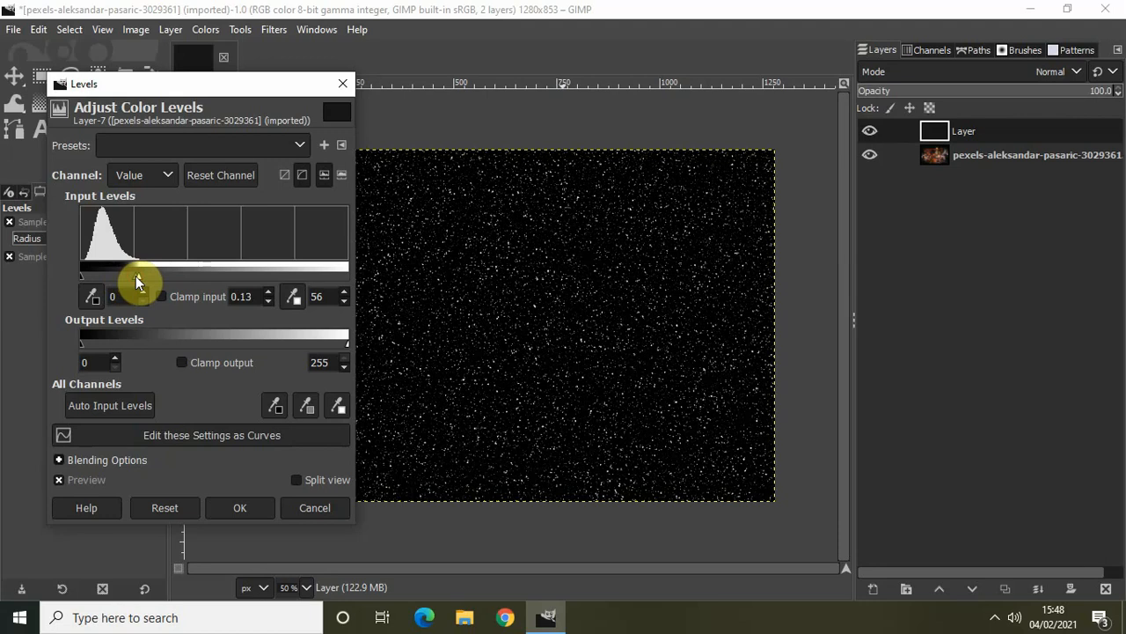
{"action": "left_click", "coordinate": [239, 507]}
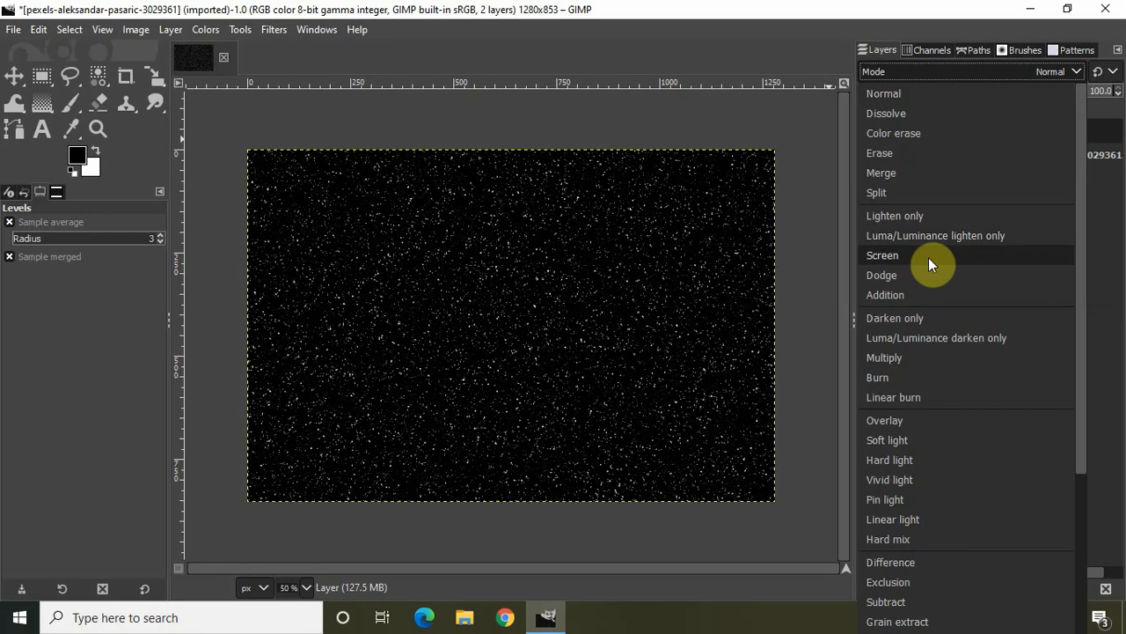
- Set the speck layer to Screen mode, compare by toggling visibility, and lower opacity to about 60
{"action": "left_click", "coordinate": [884, 255]}
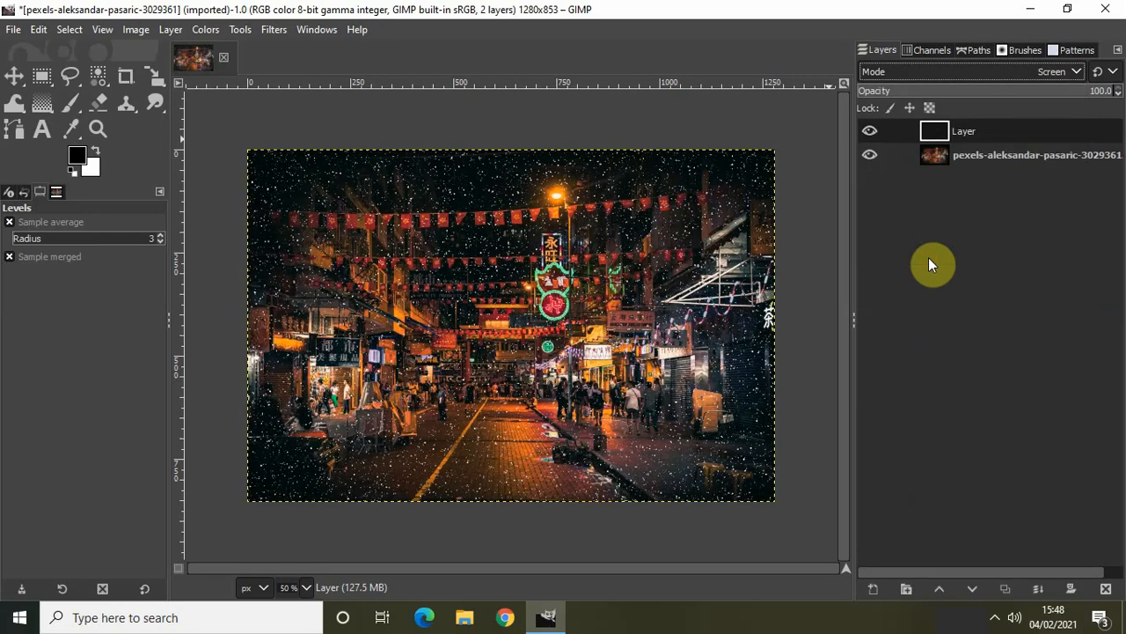
{"action": "left_click", "coordinate": [869, 130]}
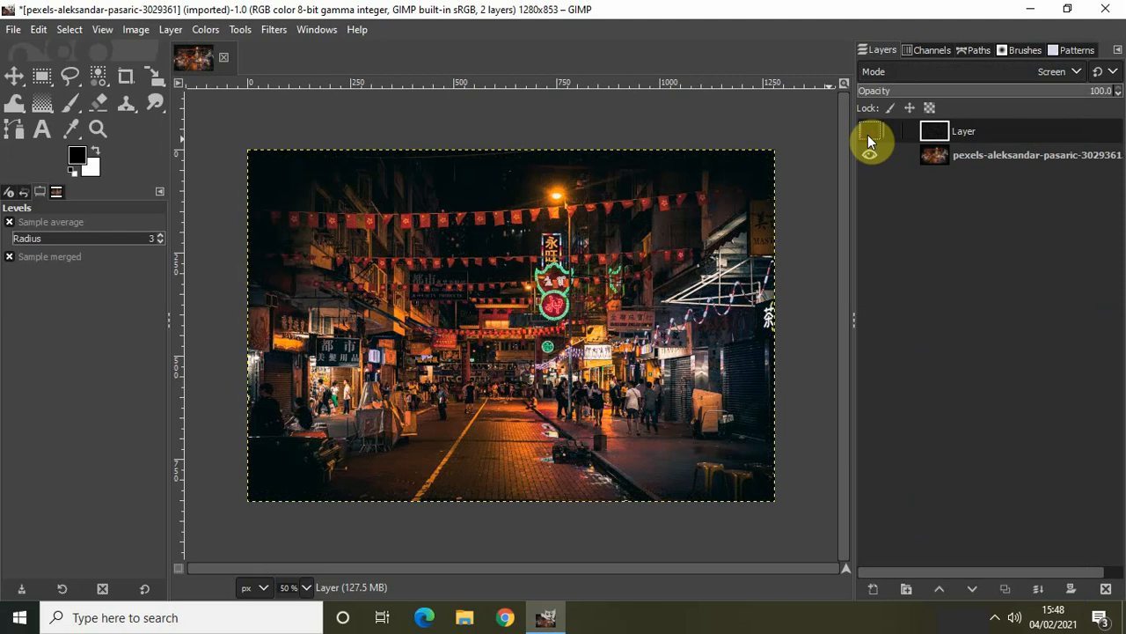
{"action": "left_click", "coordinate": [869, 130]}
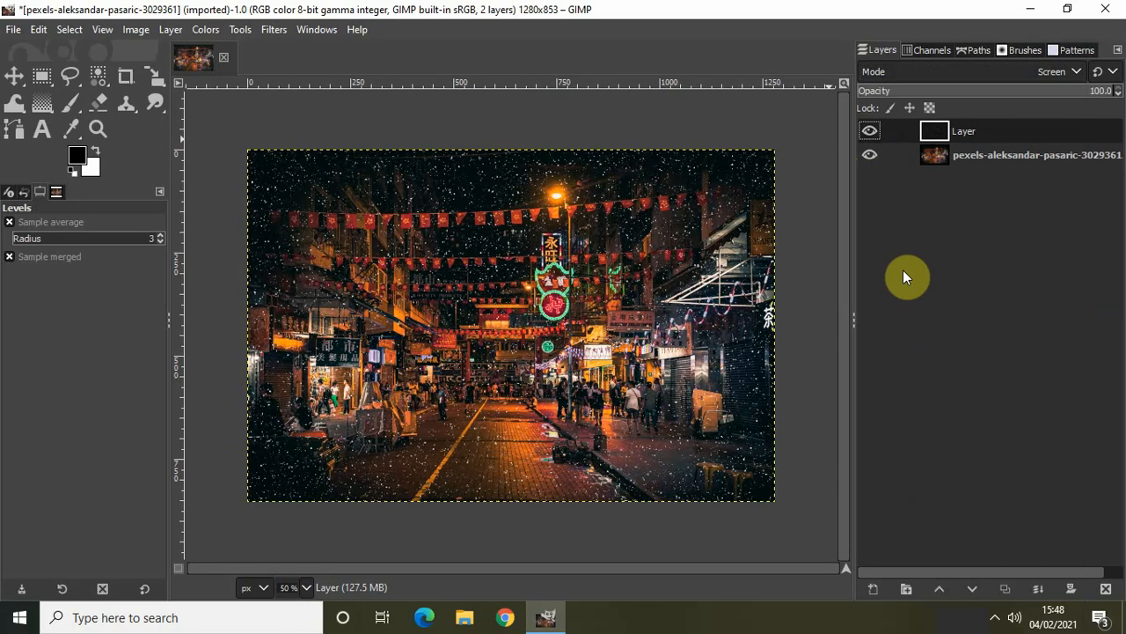
{"action": "mouse_move", "coordinate": [1031, 134]}
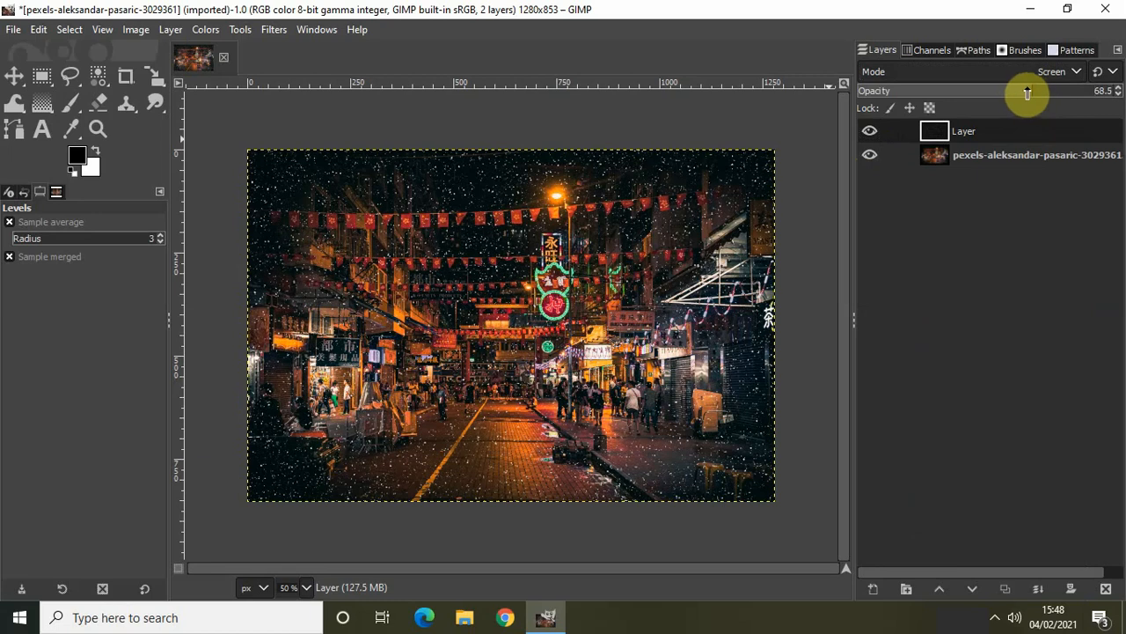
{"action": "left_click_drag", "start_coordinate": [1028, 92], "coordinate": [1012, 91]}
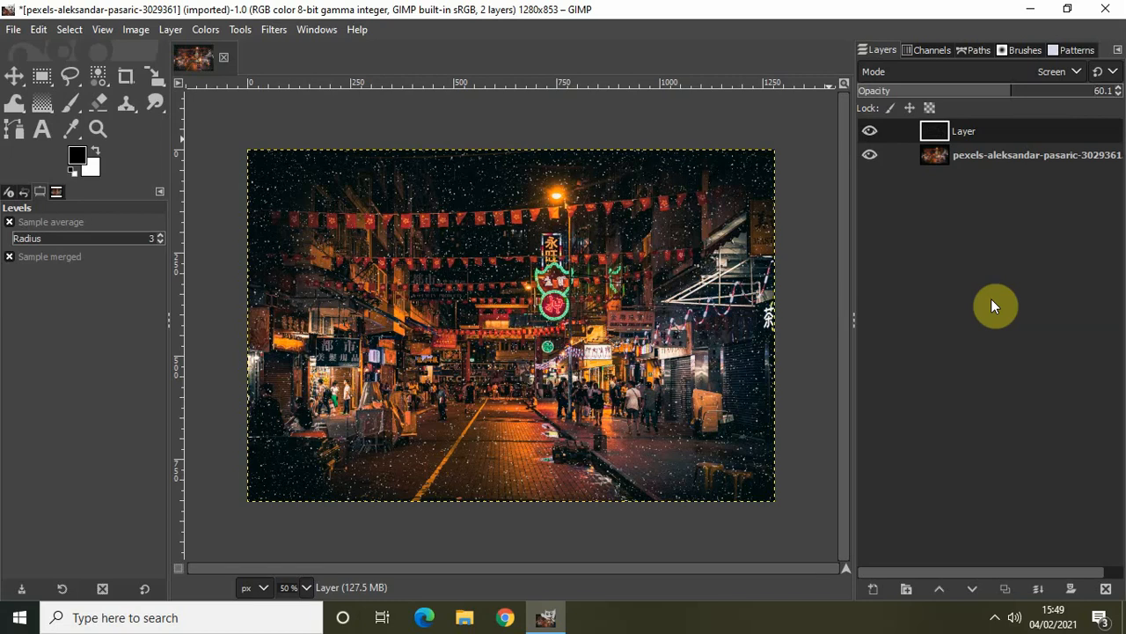
{"action": "mouse_move", "coordinate": [971, 357]}
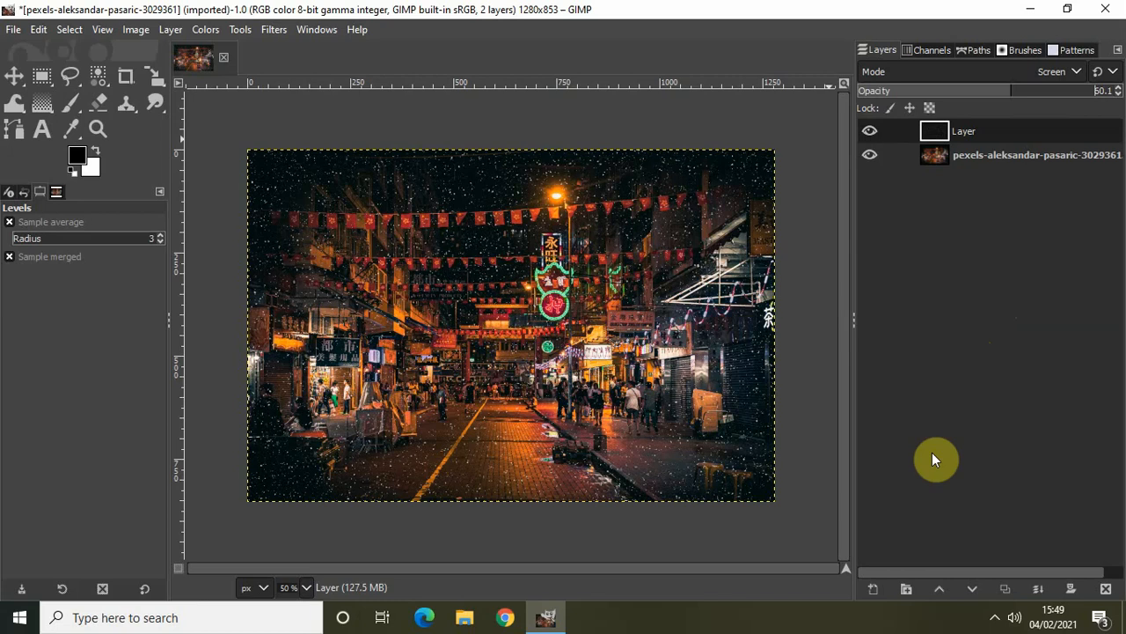
{"action": "mouse_move", "coordinate": [873, 588]}
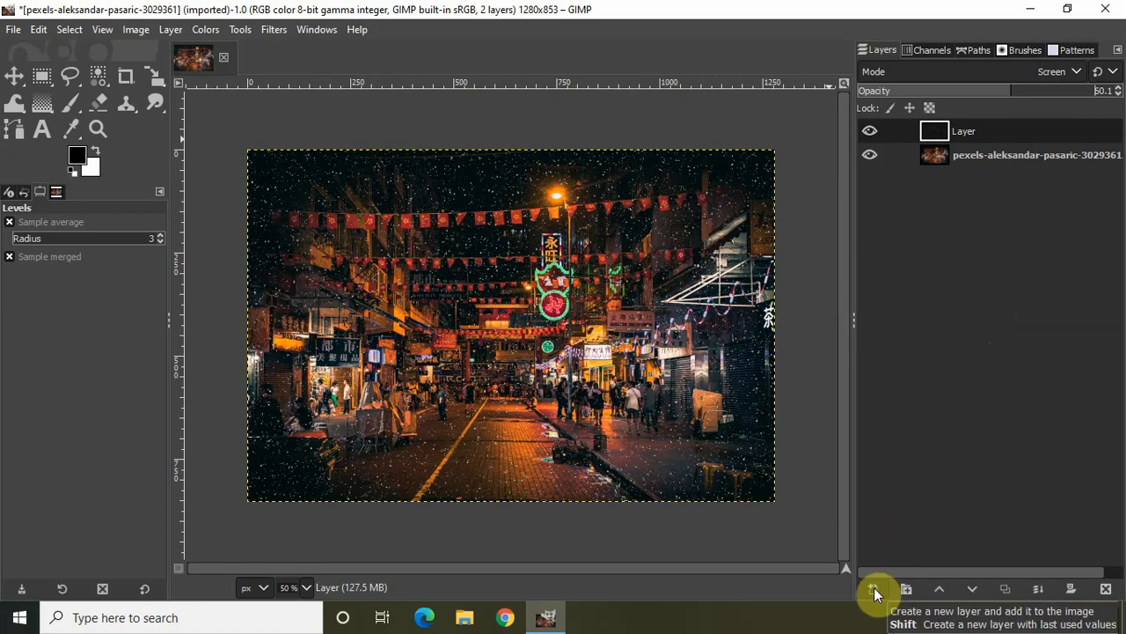
- Add a new top layer named Layer #1 and fill it with the black foreground colour
{"action": "left_click", "coordinate": [875, 588]}
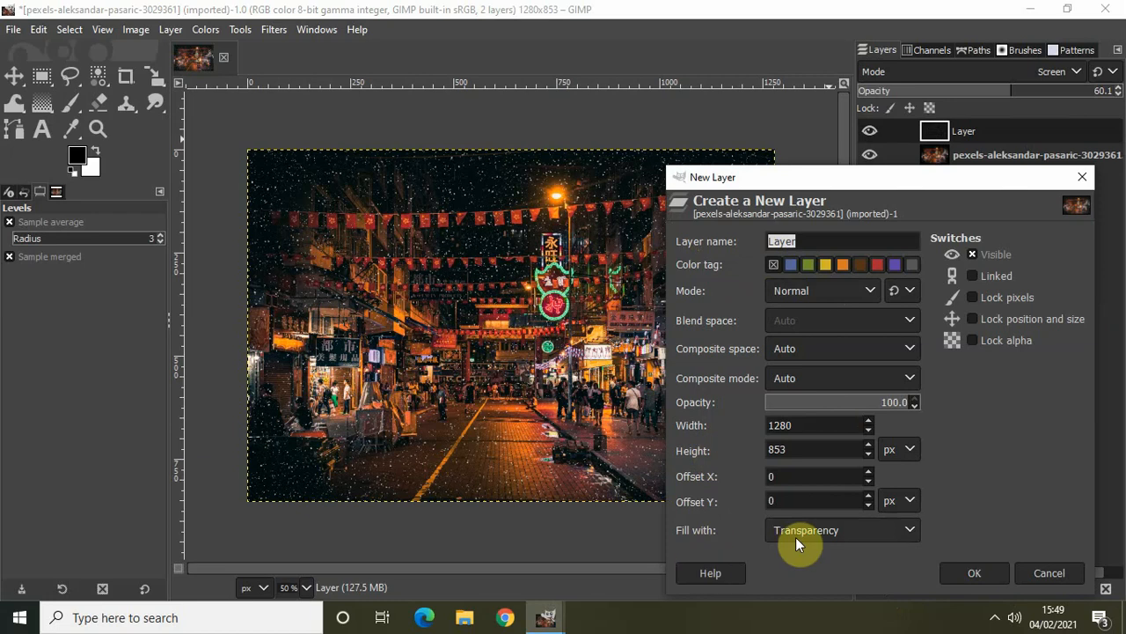
{"action": "left_click", "coordinate": [975, 572]}
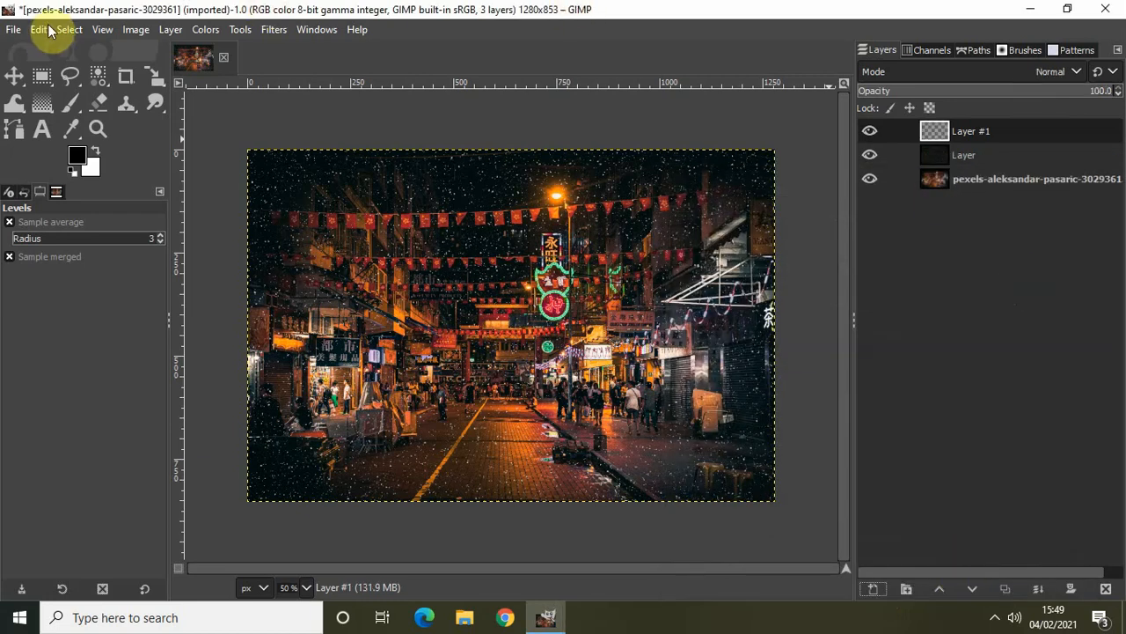
{"action": "left_click", "coordinate": [43, 28]}
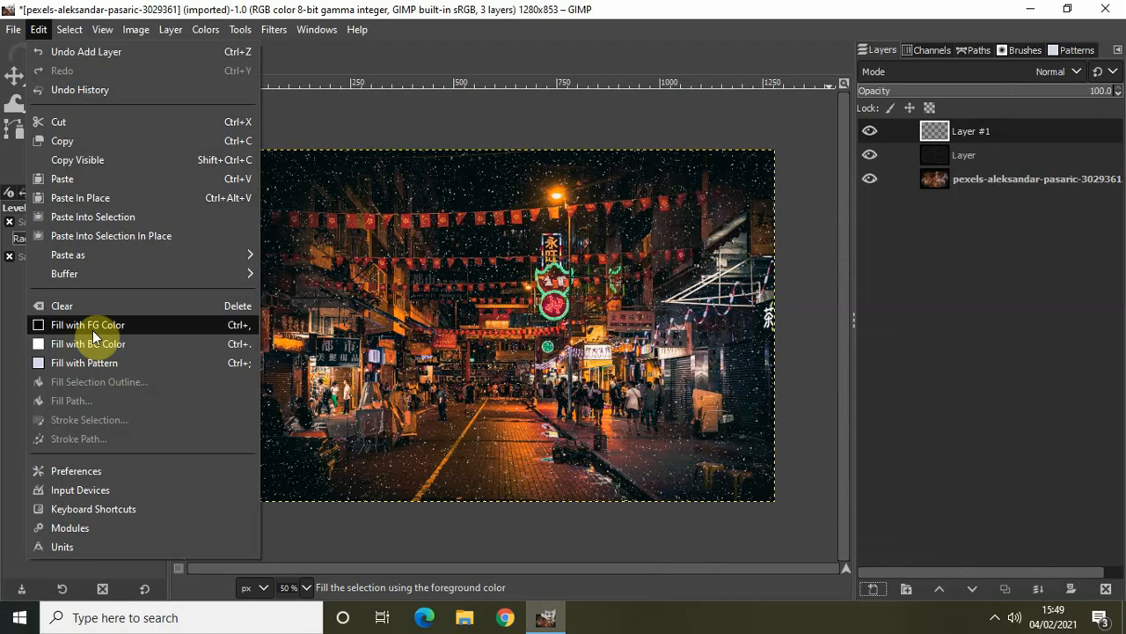
{"action": "left_click", "coordinate": [88, 324]}
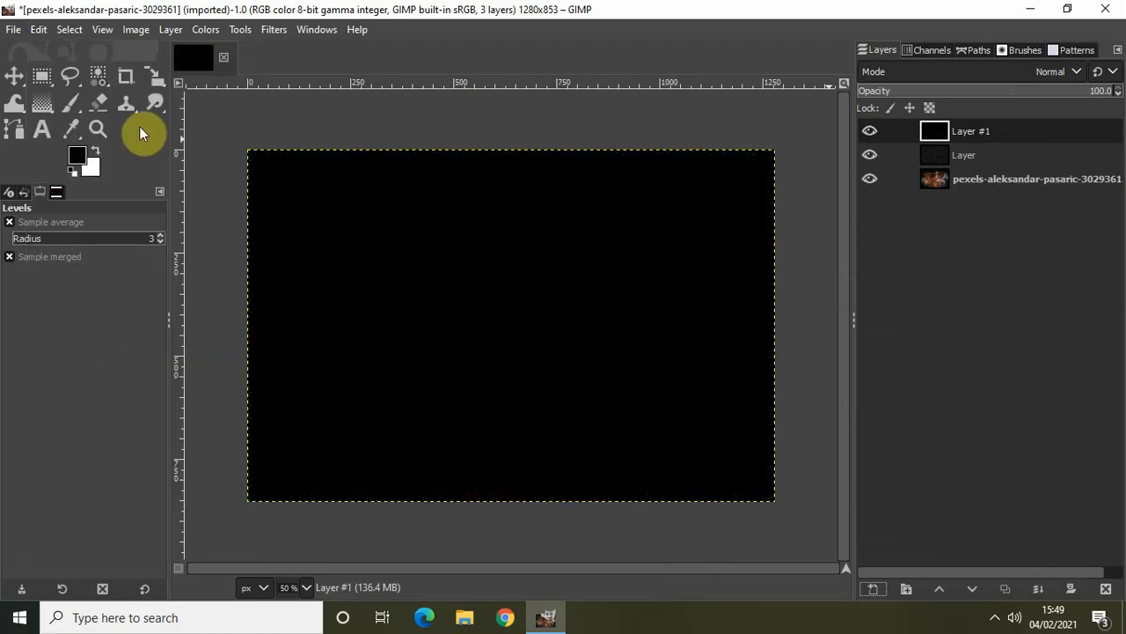
- Apply HSV Noise with Dulling 1 and Value 1.000 to Layer #1
{"action": "left_click", "coordinate": [274, 28]}
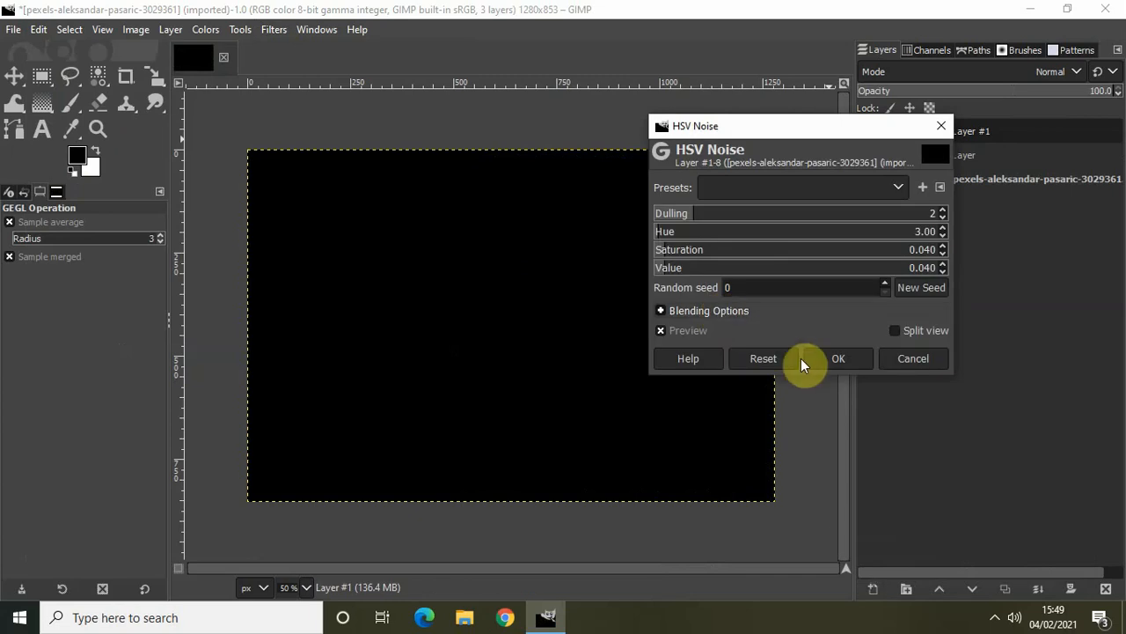
{"action": "mouse_move", "coordinate": [686, 213]}
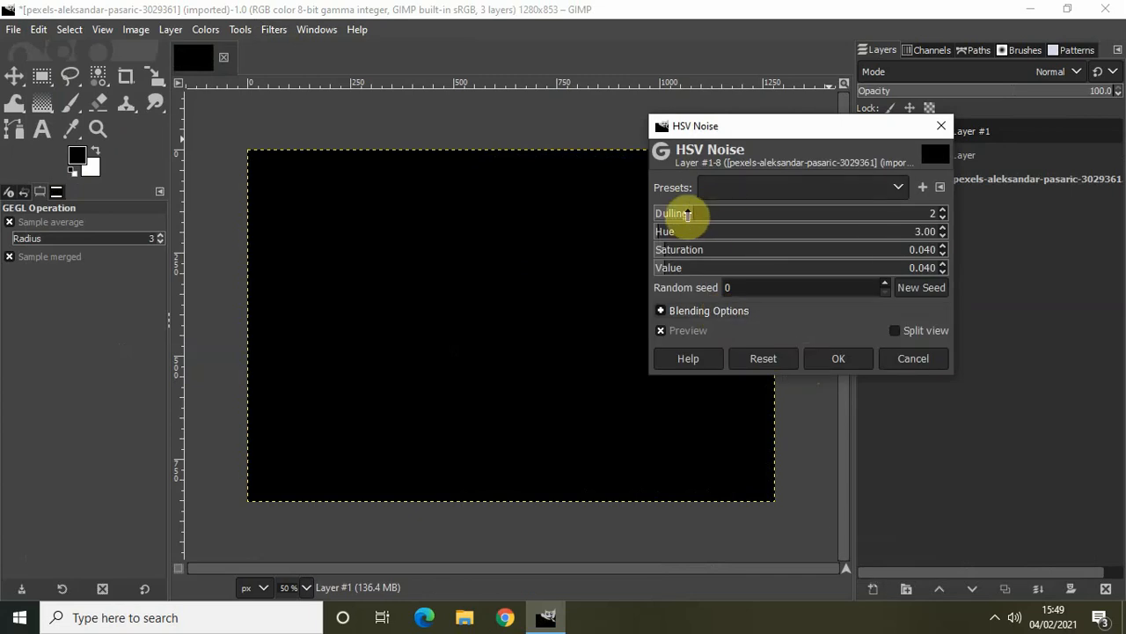
{"action": "mouse_move", "coordinate": [693, 215]}
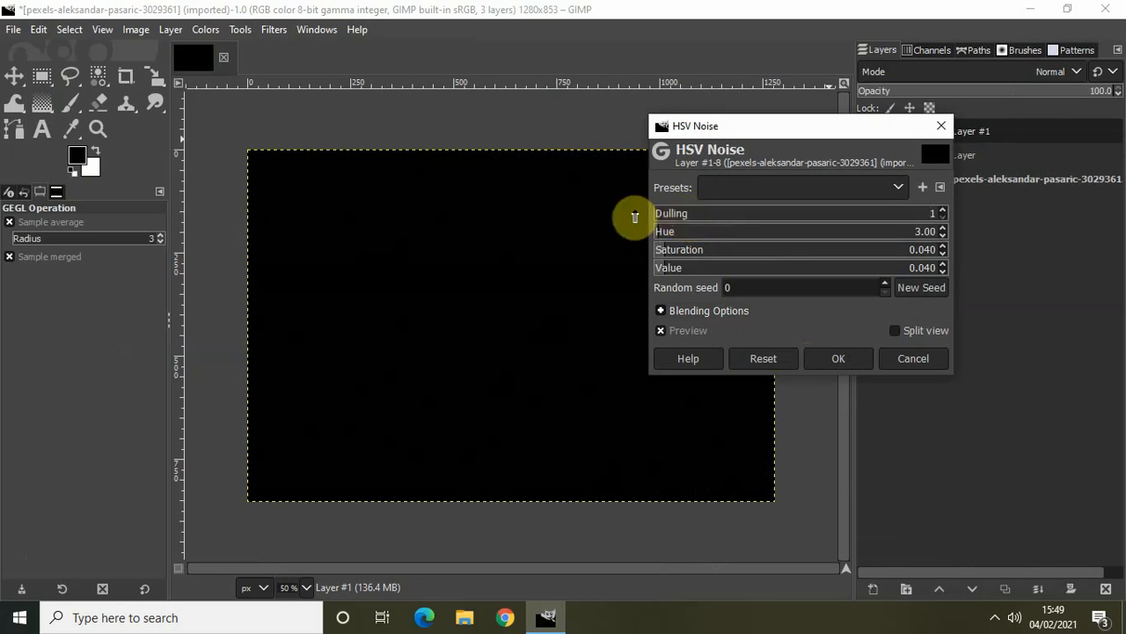
{"action": "mouse_move", "coordinate": [808, 269]}
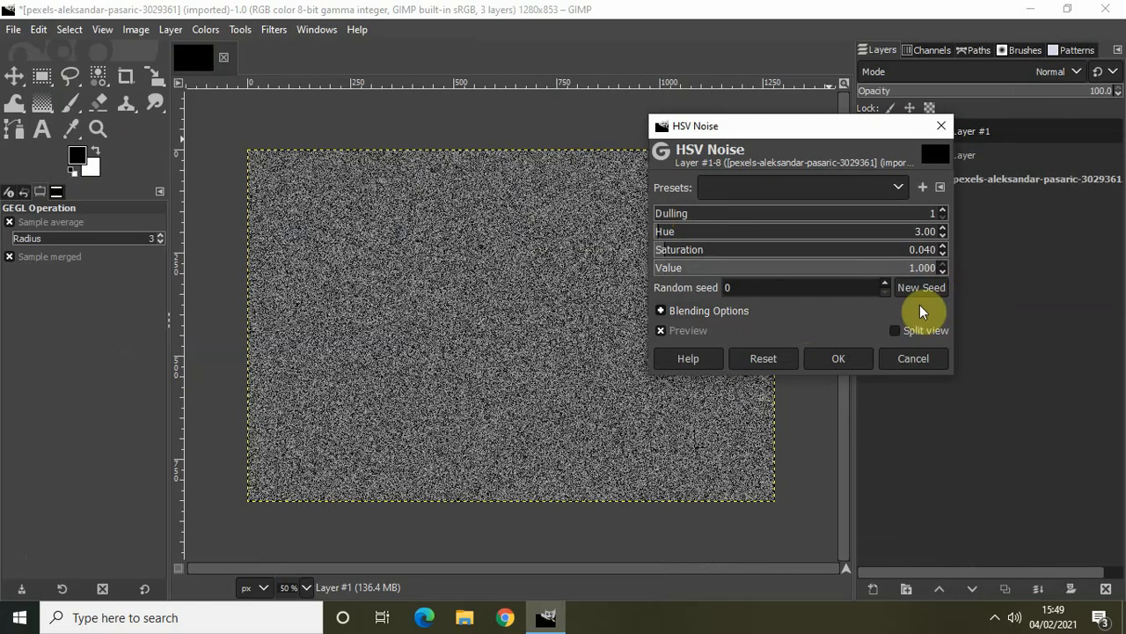
{"action": "left_click", "coordinate": [838, 359]}
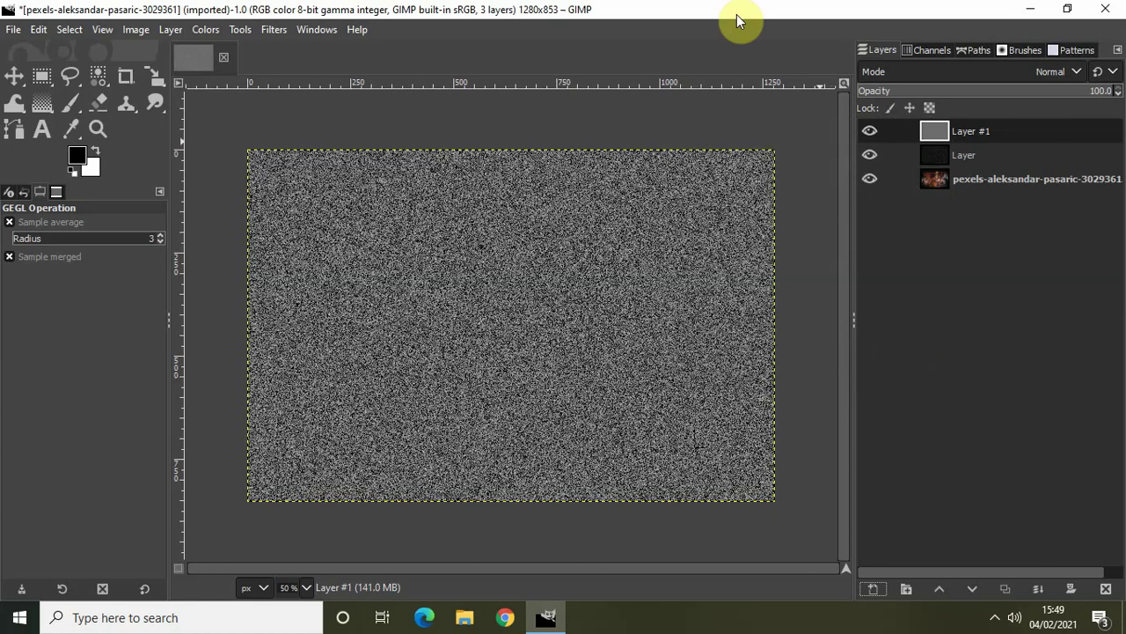
- Soften Layer #1's noise with a Gaussian Blur of size 3.00
{"action": "left_click", "coordinate": [271, 28]}
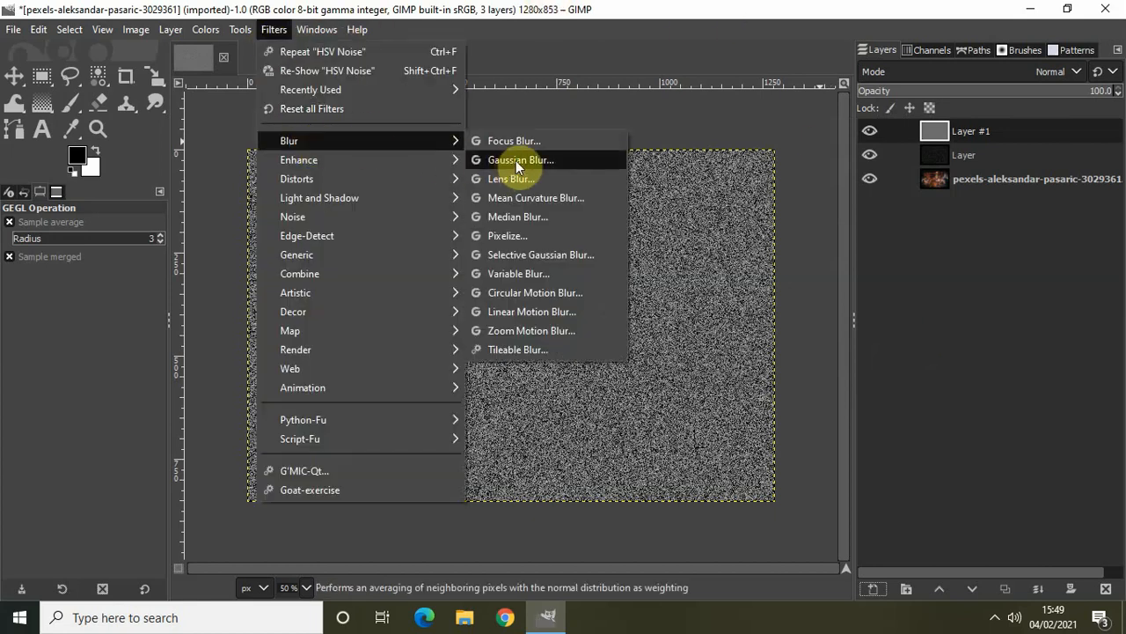
{"action": "left_click", "coordinate": [517, 158]}
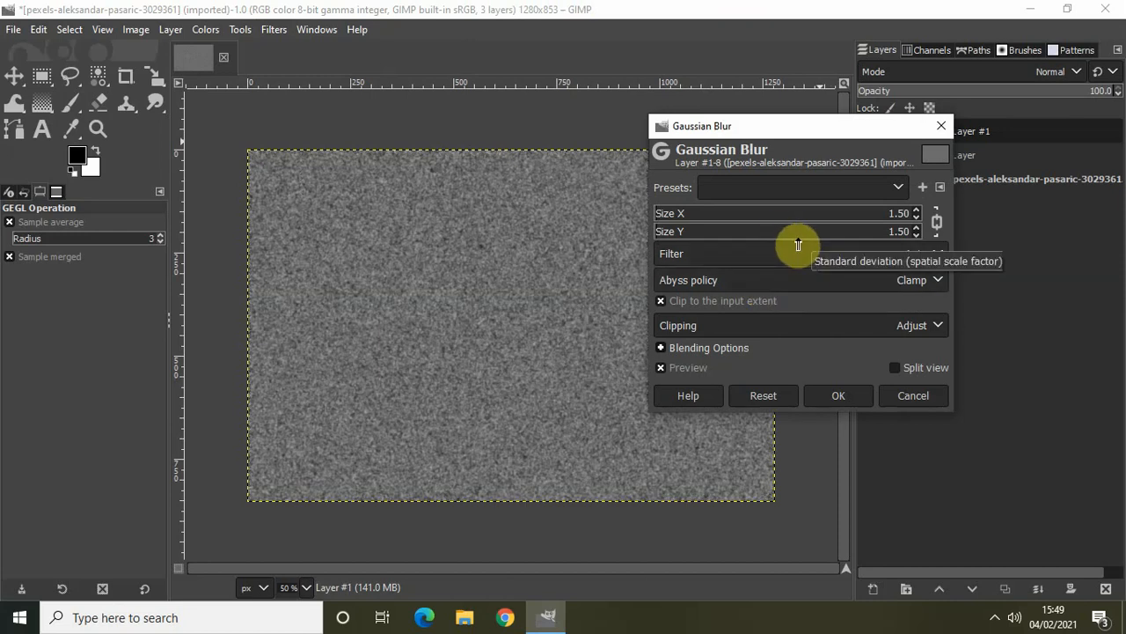
{"action": "mouse_move", "coordinate": [810, 243]}
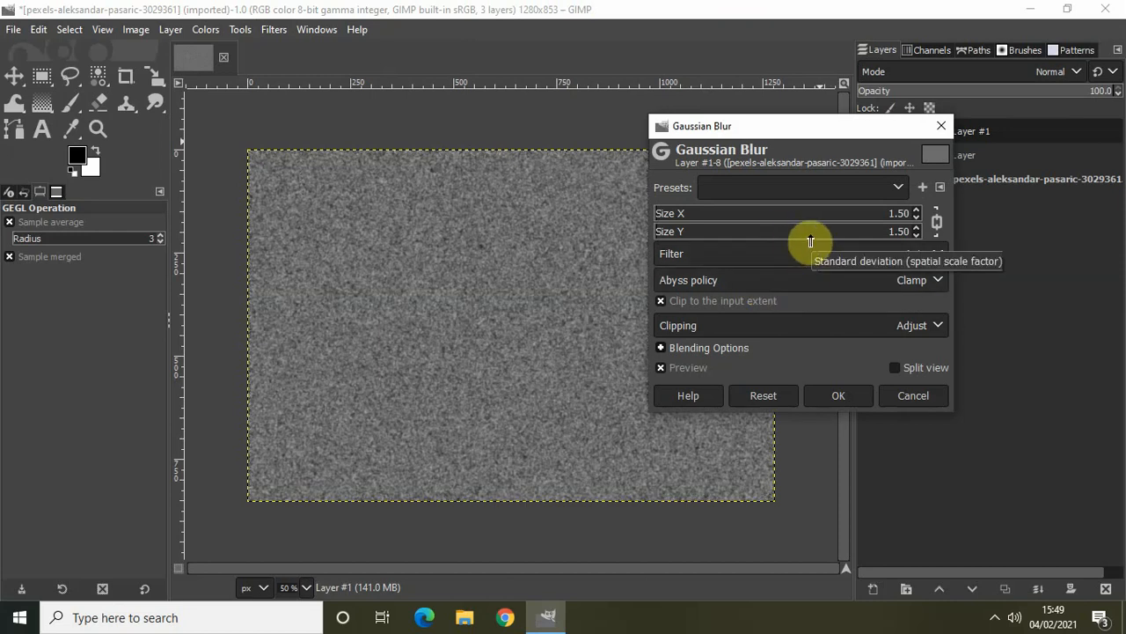
{"action": "left_click", "coordinate": [915, 212]}
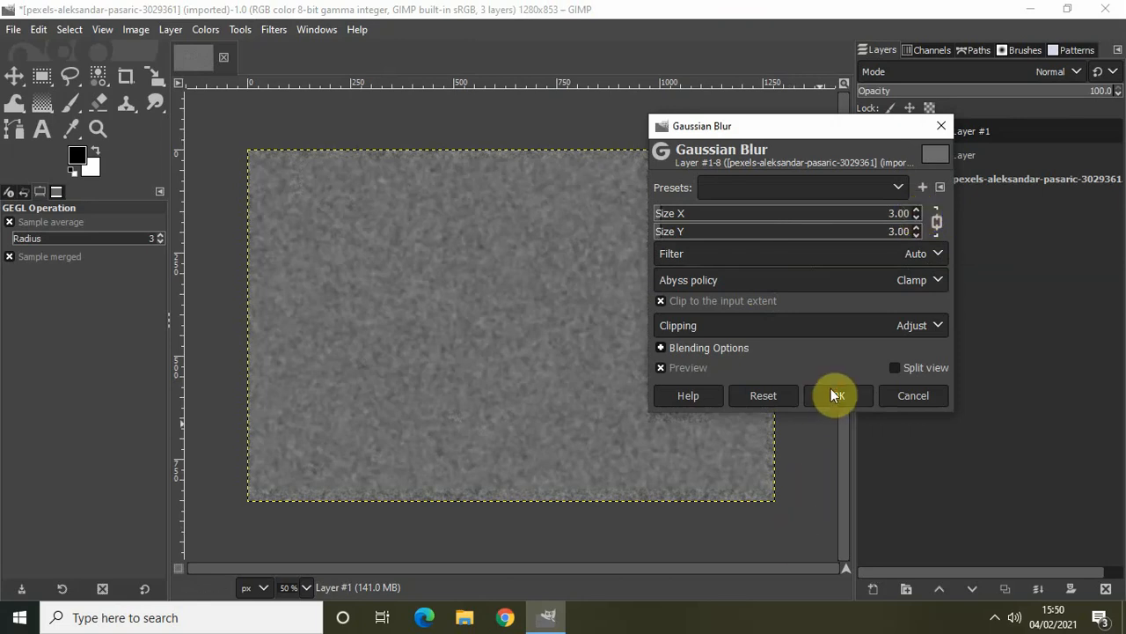
{"action": "left_click", "coordinate": [837, 394]}
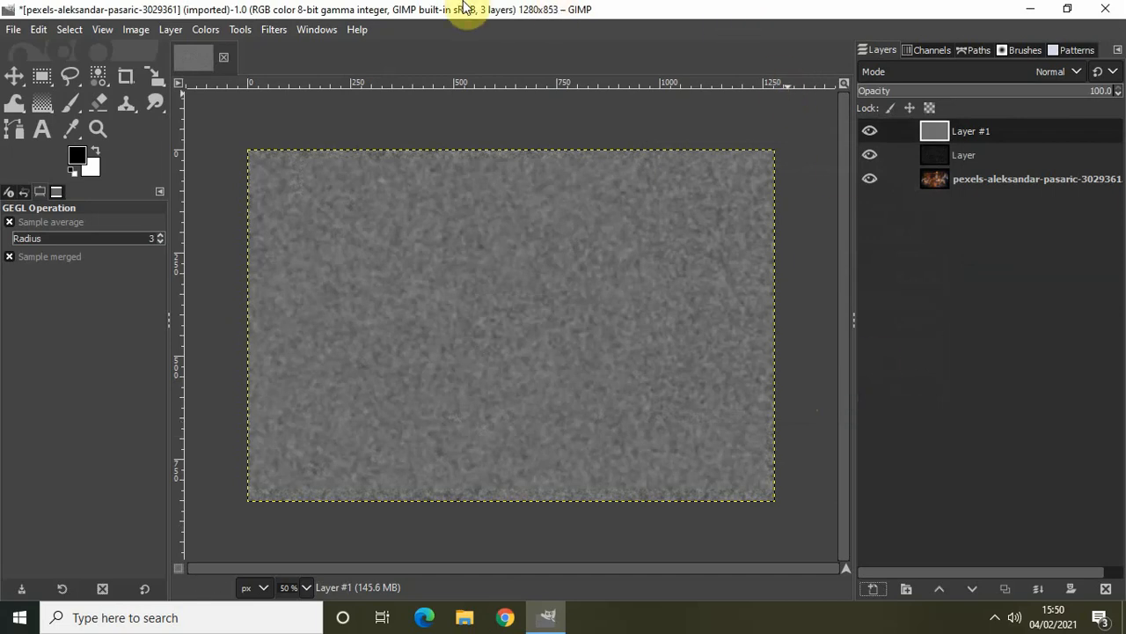
- Apply Levels with input black 85, white 131 and gamma about 0.11, leaving scattered larger flakes
{"action": "left_click", "coordinate": [202, 29]}
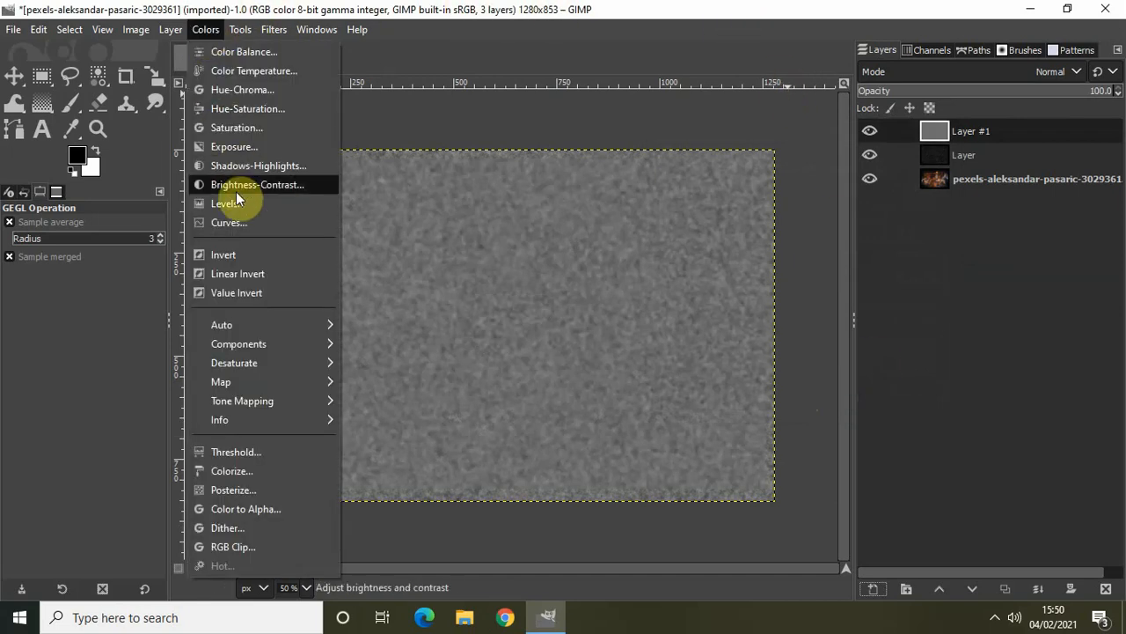
{"action": "left_click", "coordinate": [226, 204]}
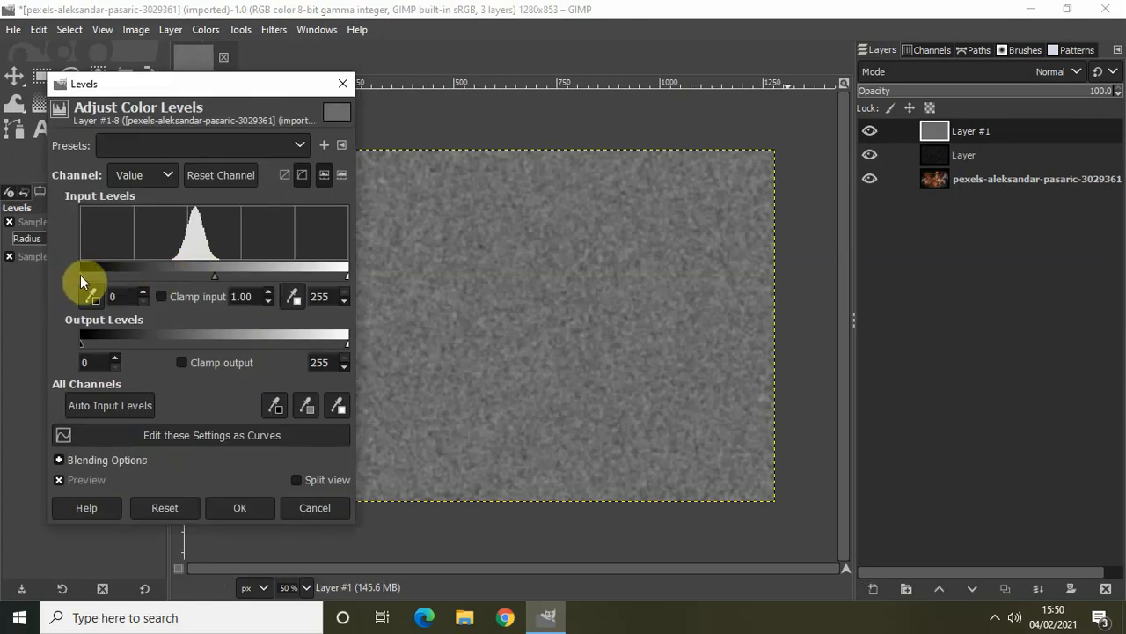
{"action": "left_click_drag", "start_coordinate": [79, 275], "coordinate": [105, 274]}
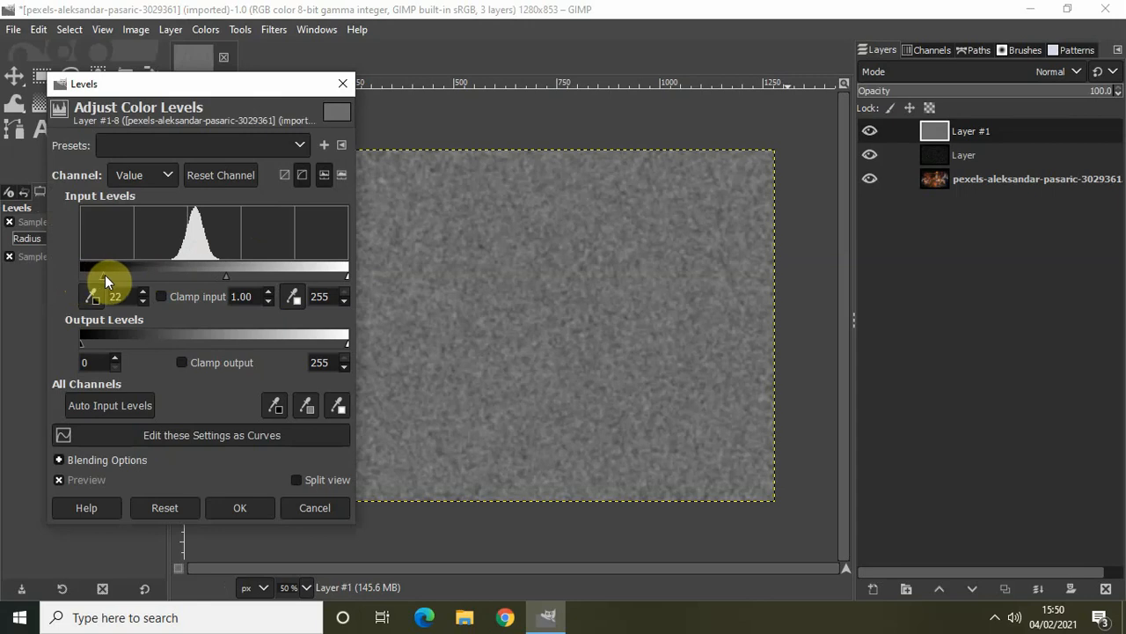
{"action": "left_click_drag", "start_coordinate": [92, 275], "coordinate": [172, 275]}
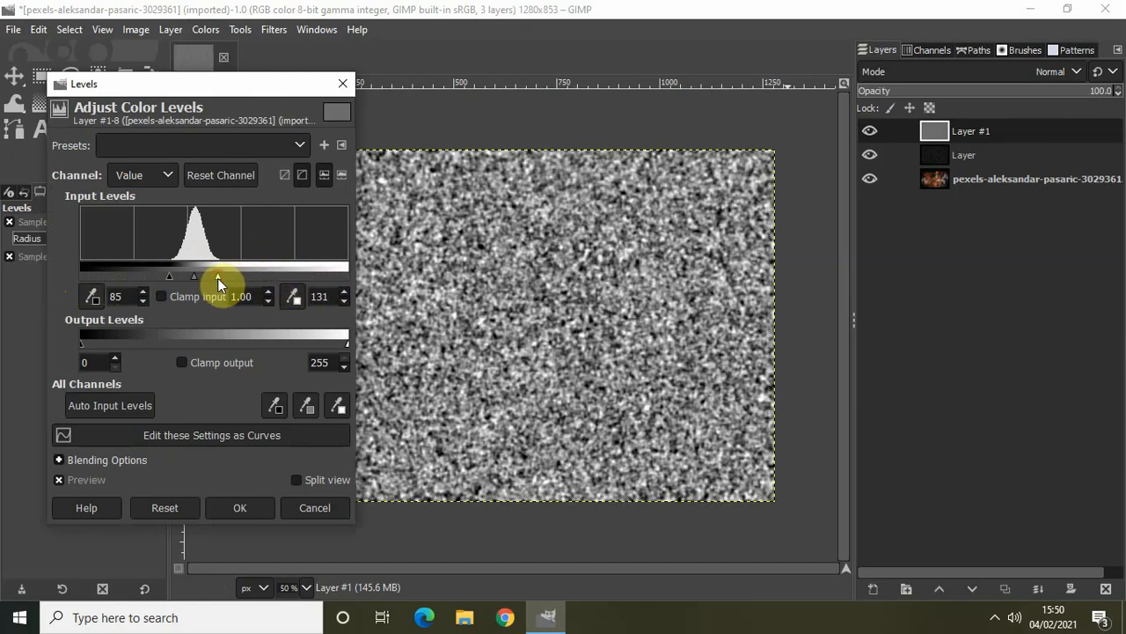
{"action": "left_click_drag", "start_coordinate": [218, 274], "coordinate": [195, 275]}
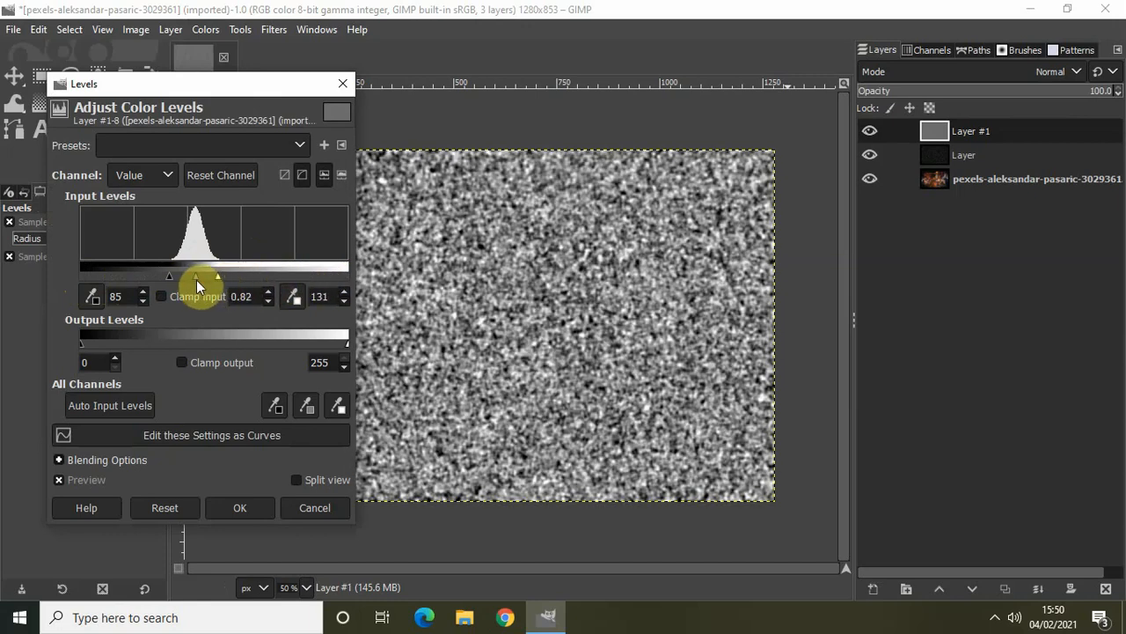
{"action": "left_click_drag", "start_coordinate": [218, 276], "coordinate": [211, 276]}
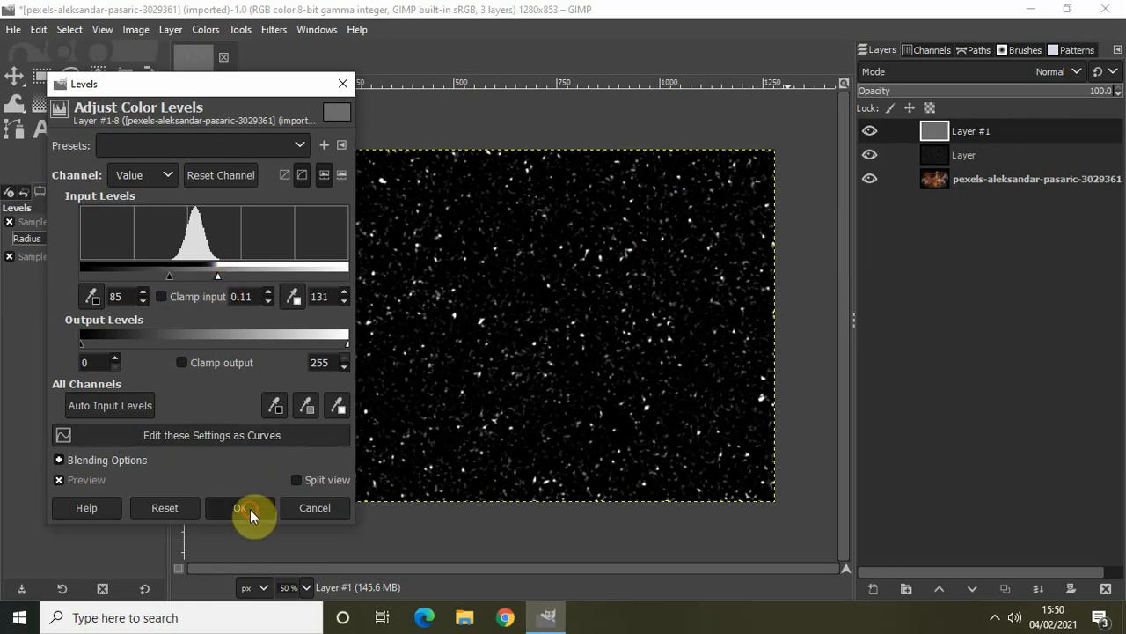
{"action": "left_click", "coordinate": [239, 507]}
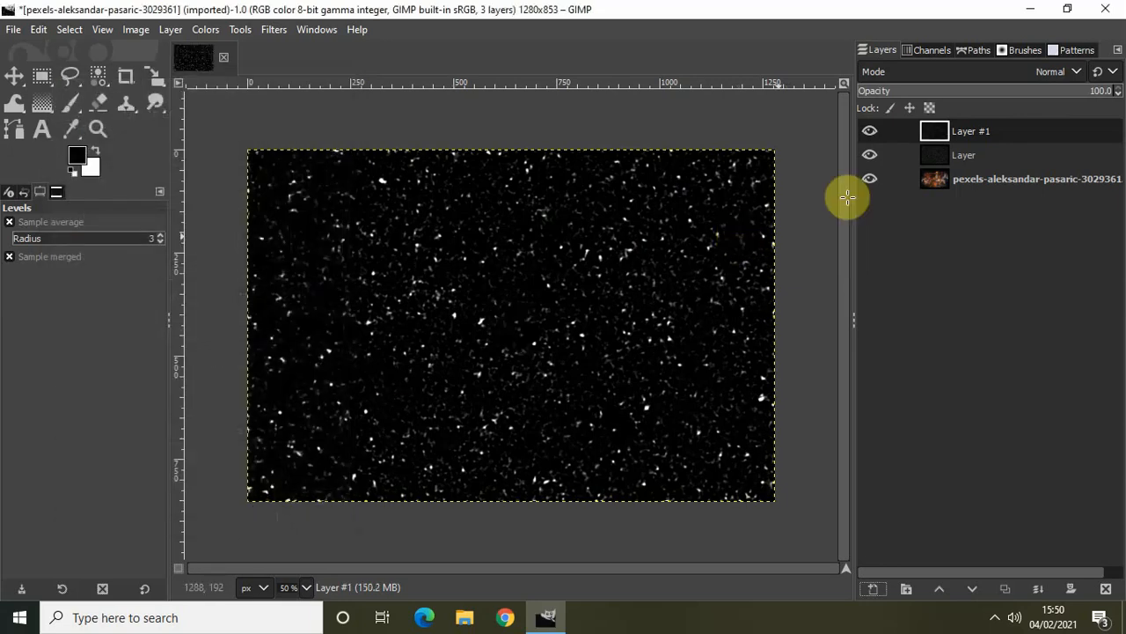
{"action": "mouse_move", "coordinate": [975, 72]}
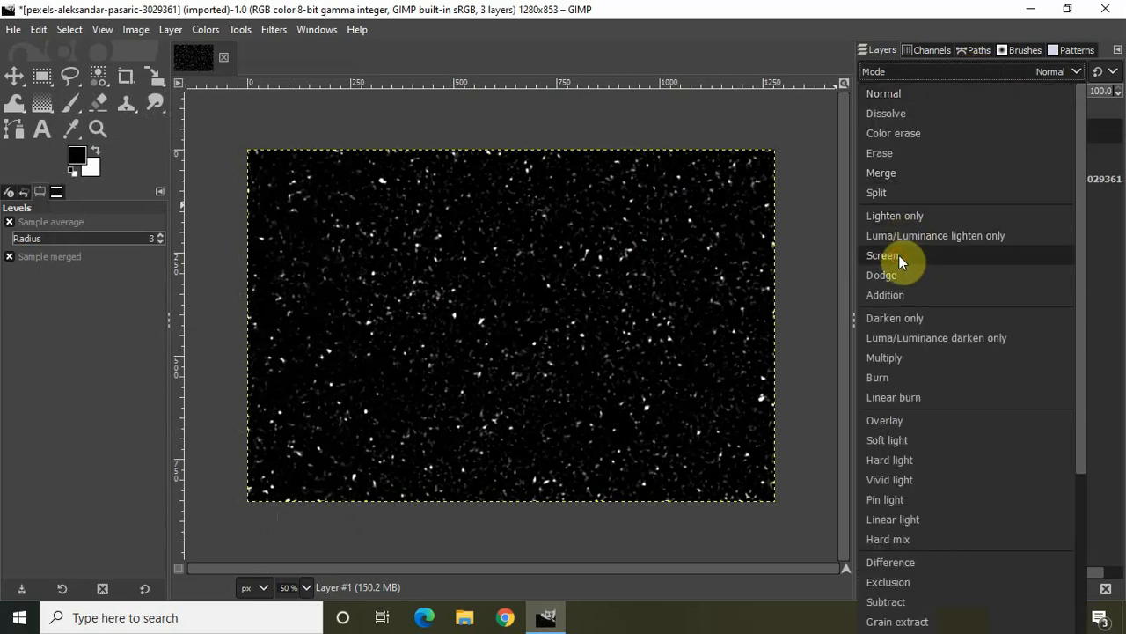
- Set Layer #1's blending mode to Screen so the large flakes show over the photo
{"action": "left_click", "coordinate": [883, 255]}
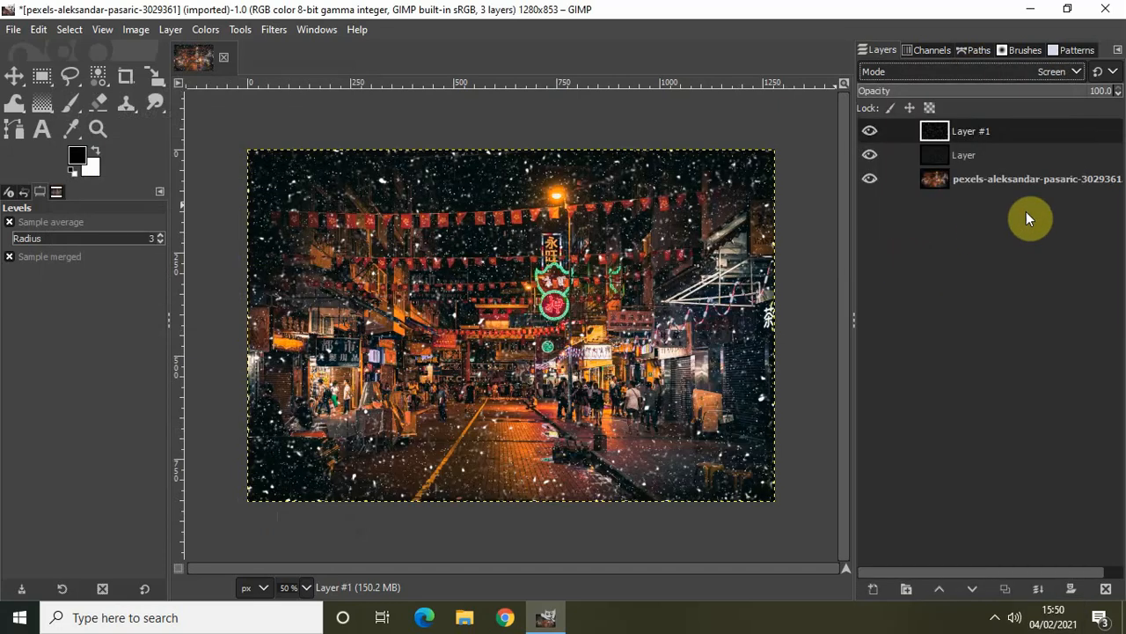